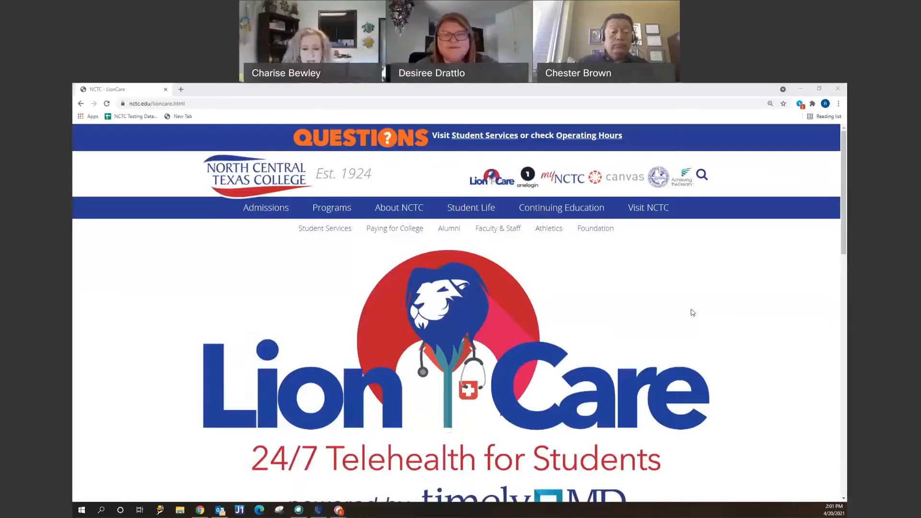
mouse_move(667, 313)
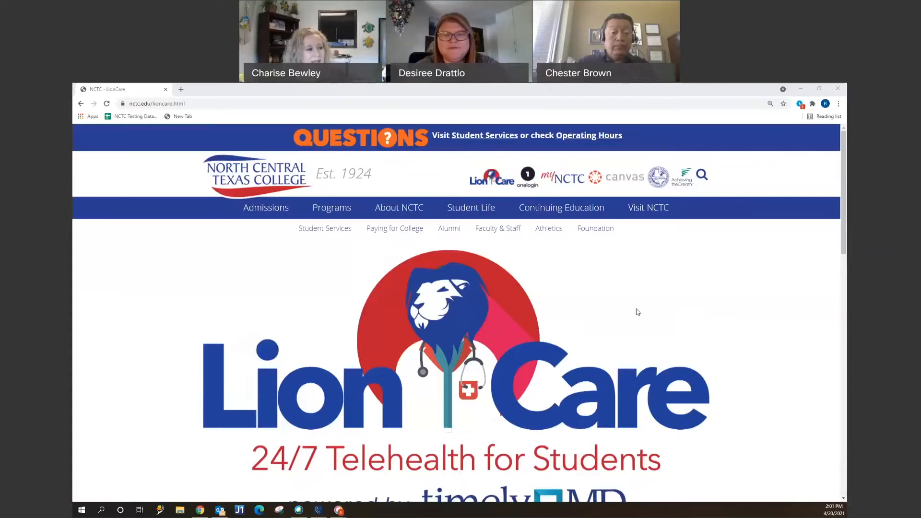
mouse_move(726, 244)
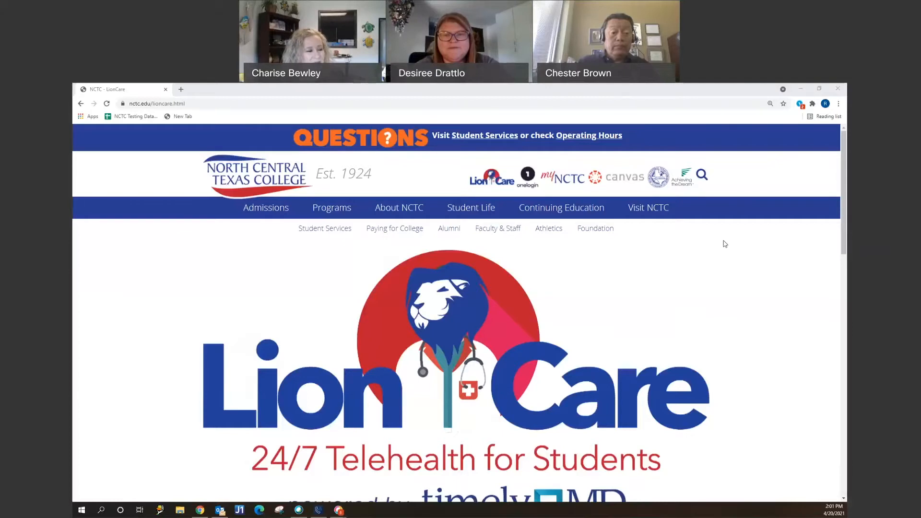
mouse_move(589, 267)
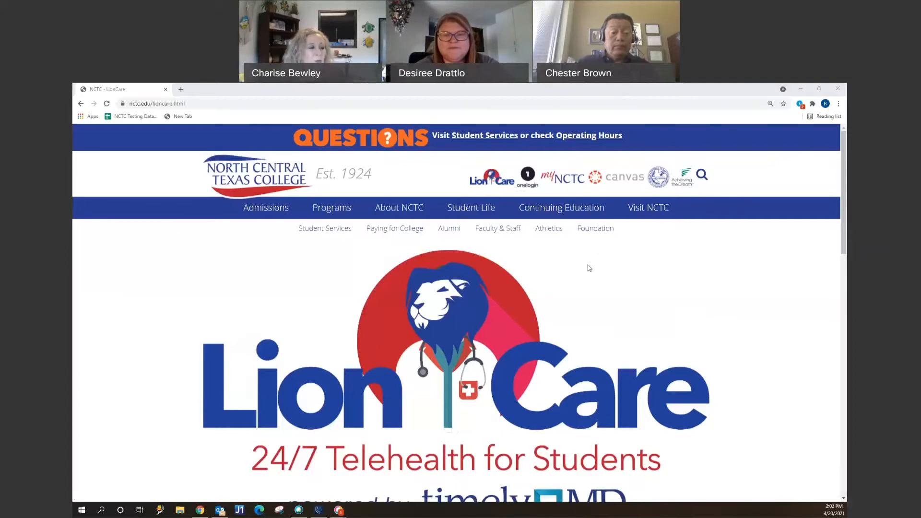
mouse_move(591, 284)
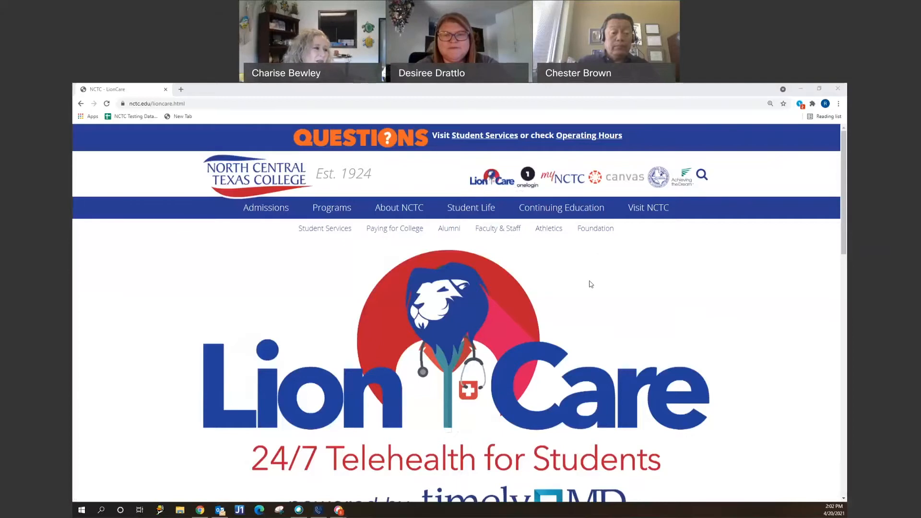
- Scroll down the NCTC LionCare page to the Frequently Asked Questions list and TalkNow/SuccessNow section
scroll(down, 3)
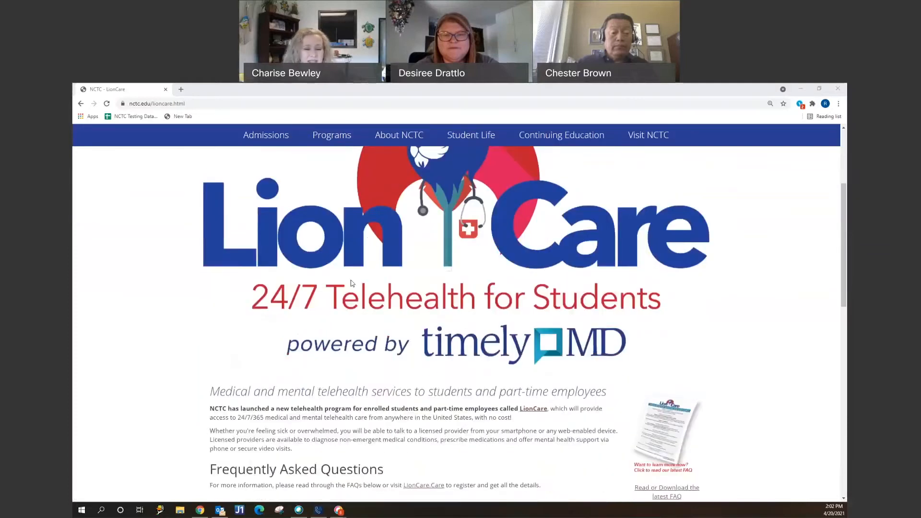
mouse_move(184, 325)
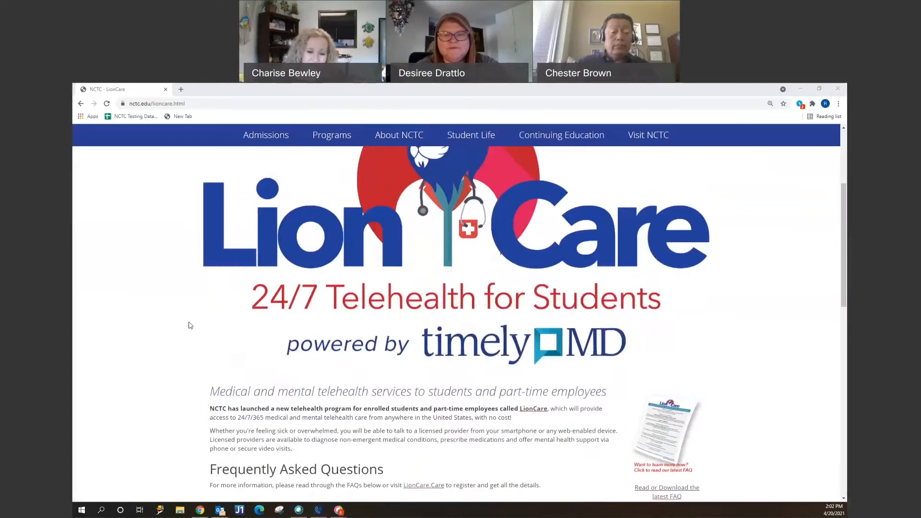
scroll(down, 3)
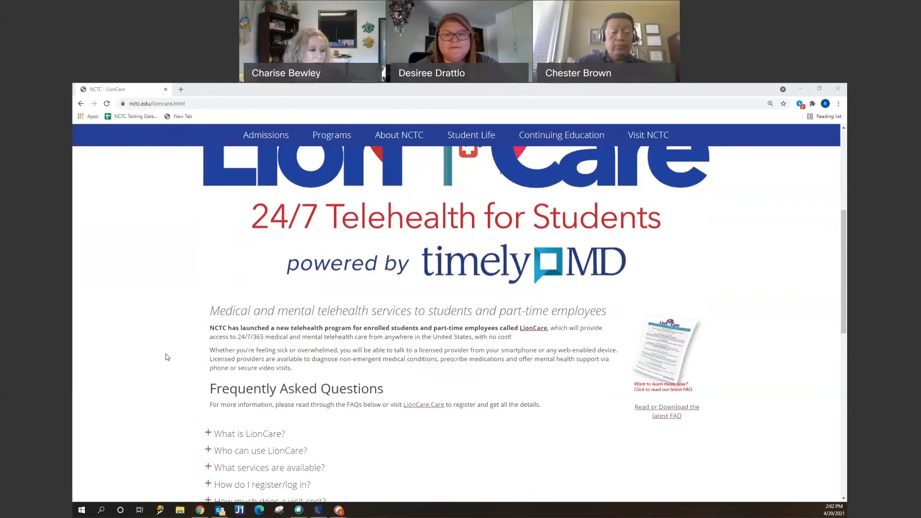
scroll(down, 3)
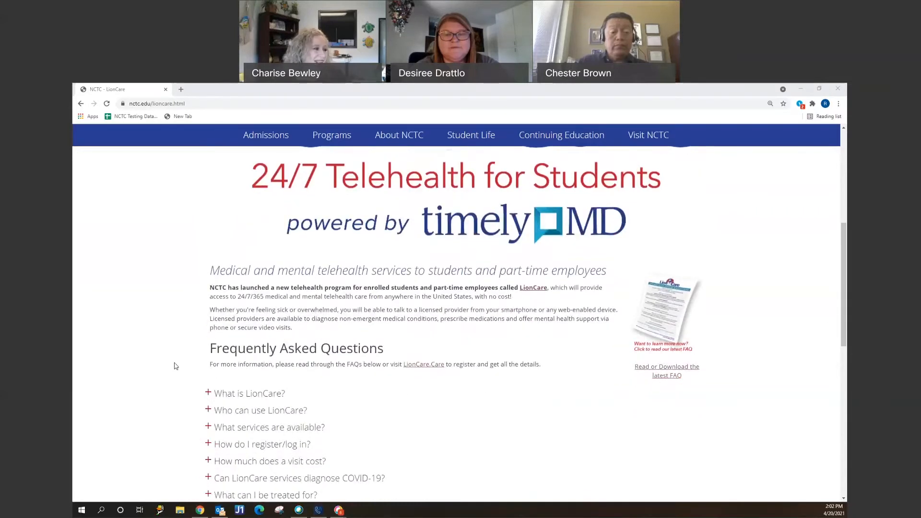
mouse_move(194, 391)
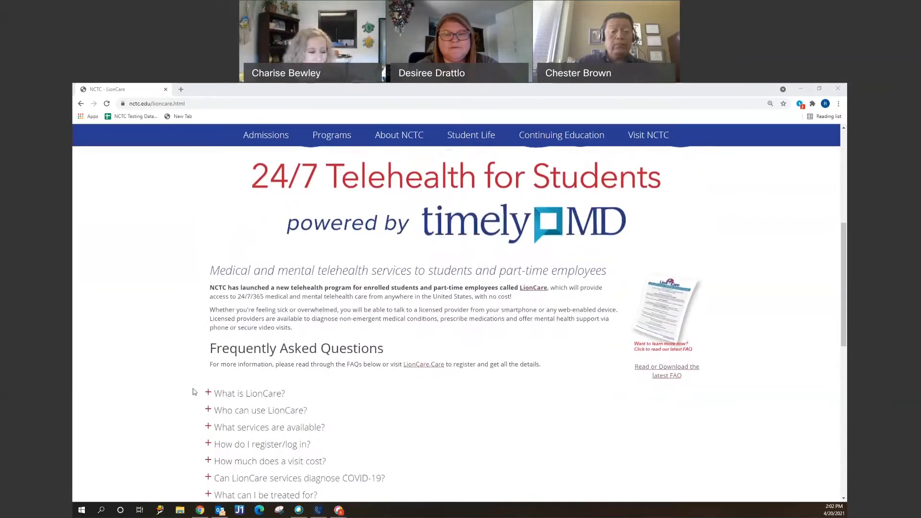
scroll(down, 3)
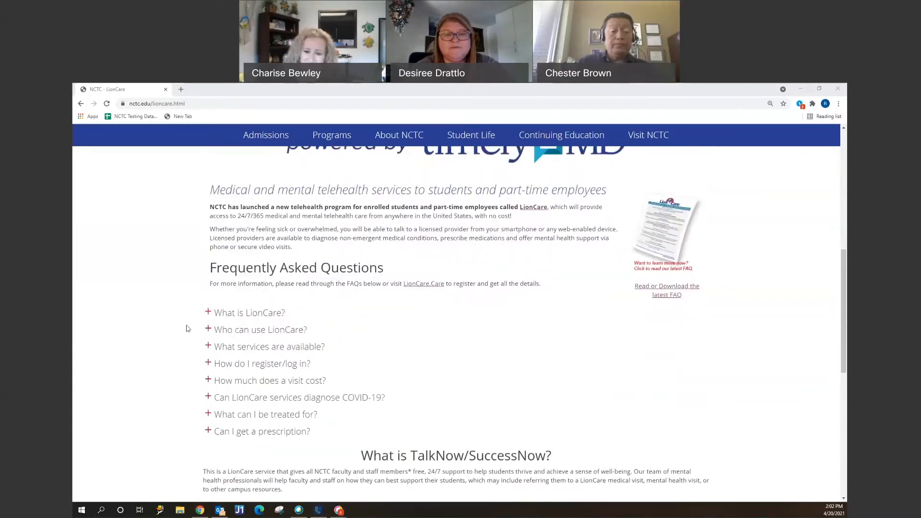
mouse_move(630, 286)
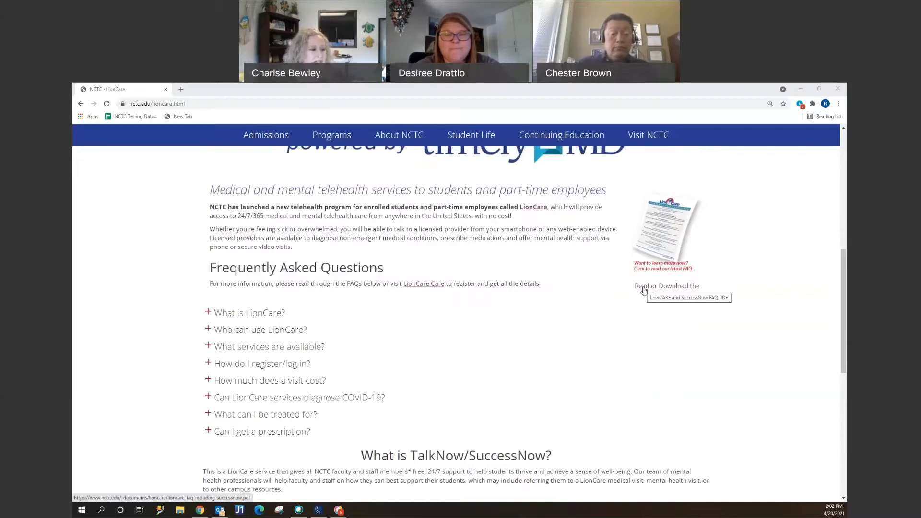
- Open the 'Read or Download the latest FAQ' PDF and review both pages, including TalkNow/SuccessNow access
click(689, 297)
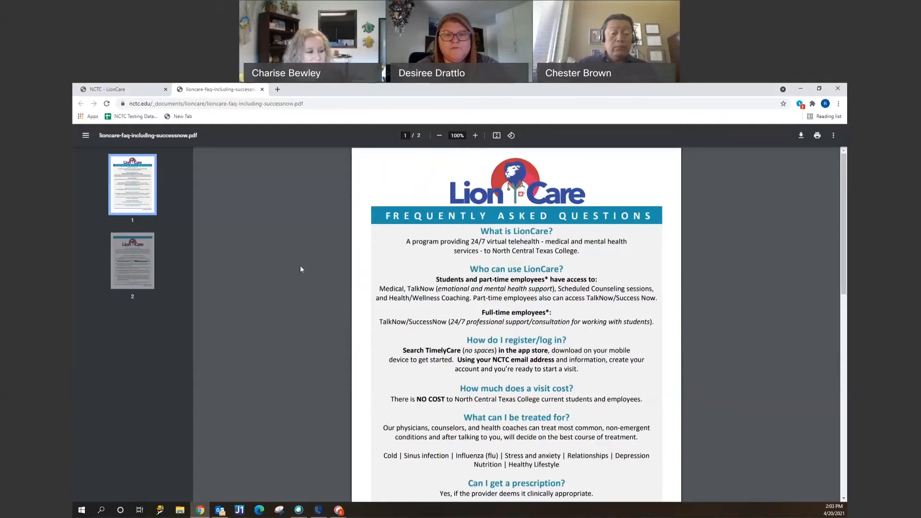
scroll(down, 3)
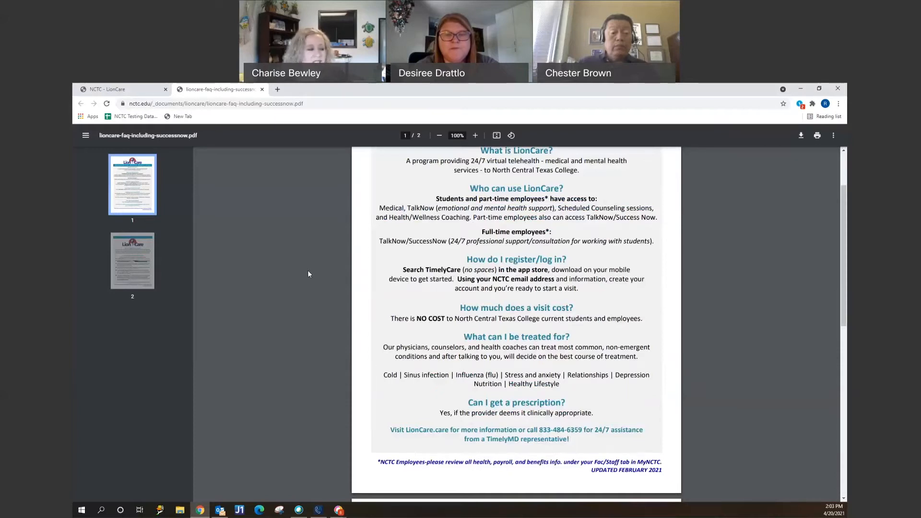
scroll(down, 3)
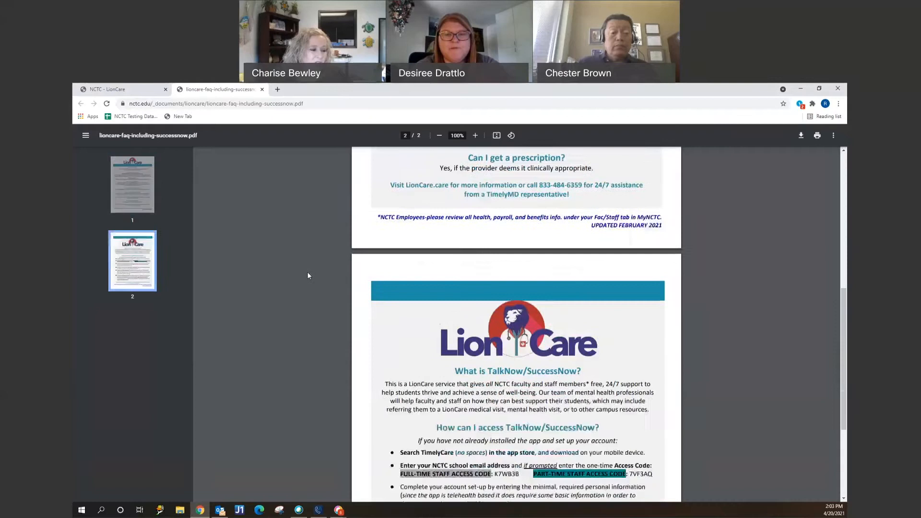
scroll(down, 3)
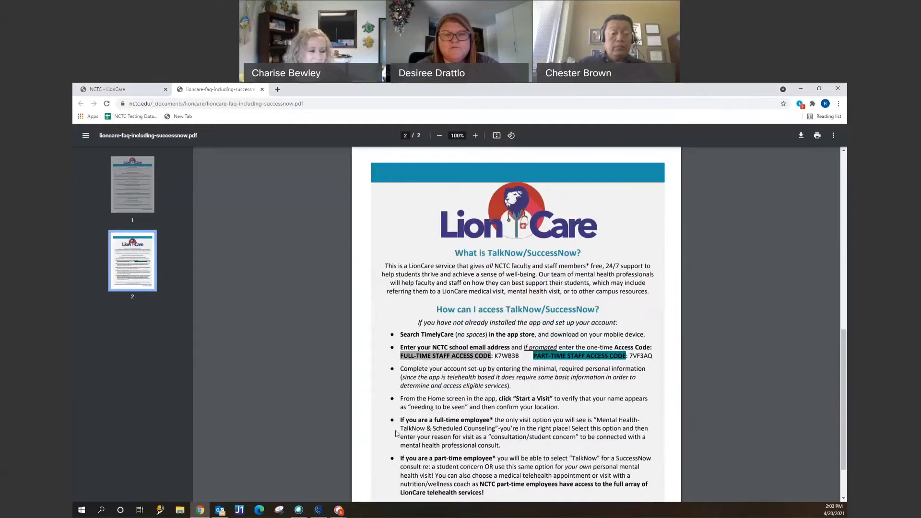
mouse_move(289, 315)
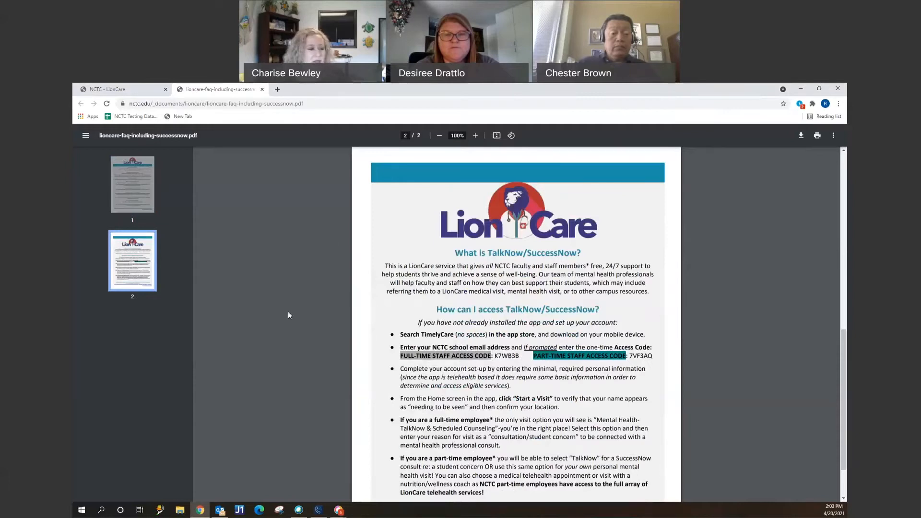
scroll(up, 3)
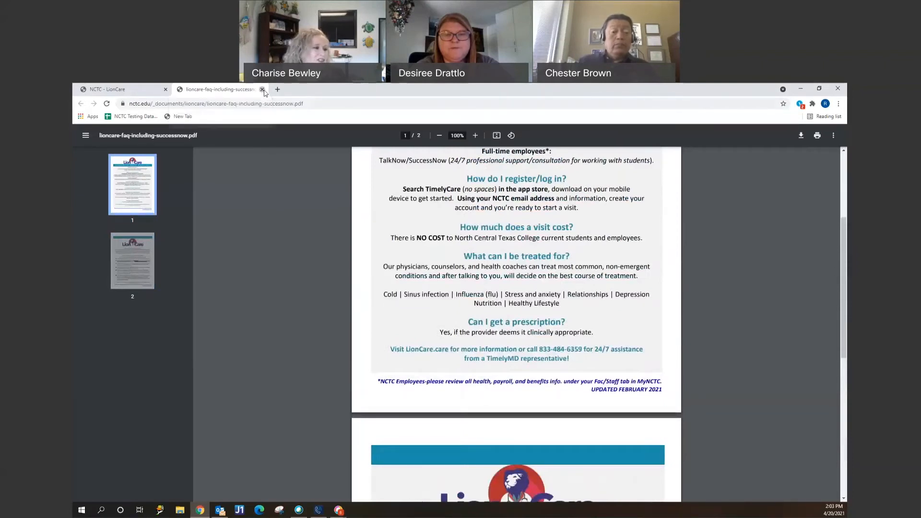
- Close the FAQ PDF and follow the LionCare.Care link to the timely.md telehealth site
click(262, 90)
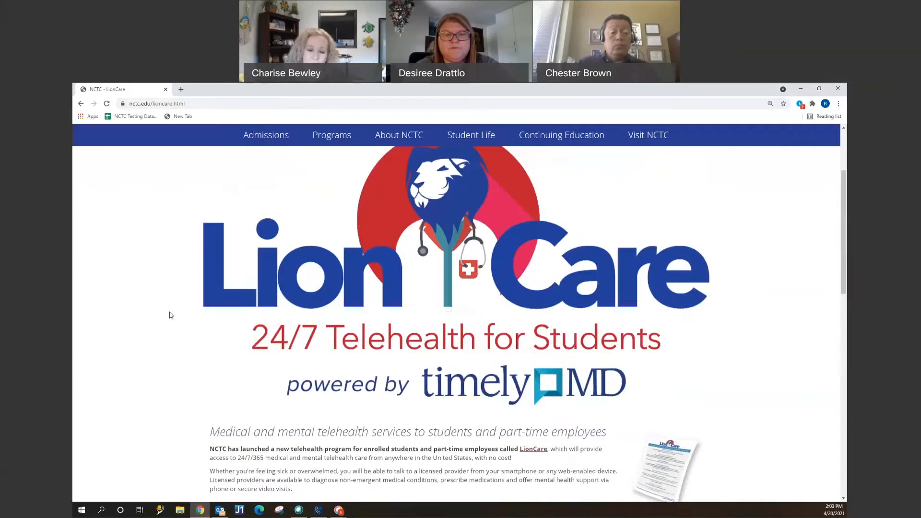
scroll(down, 3)
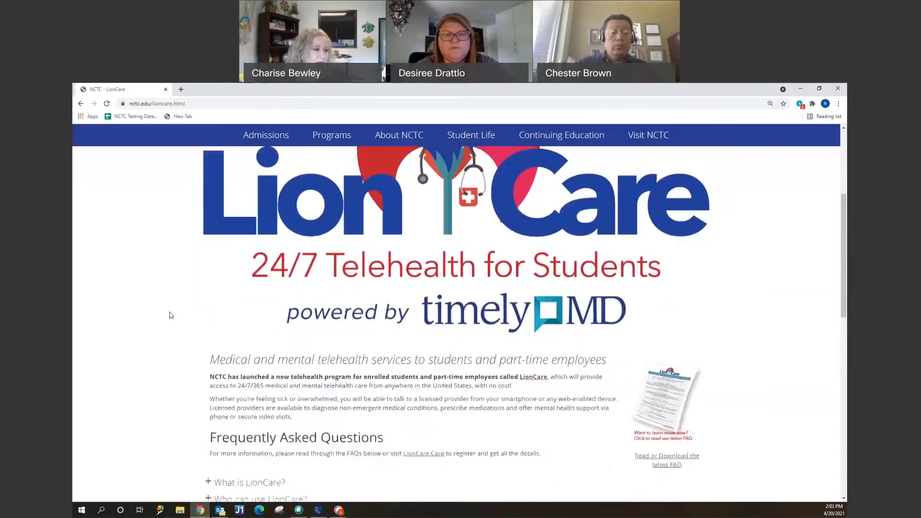
scroll(down, 3)
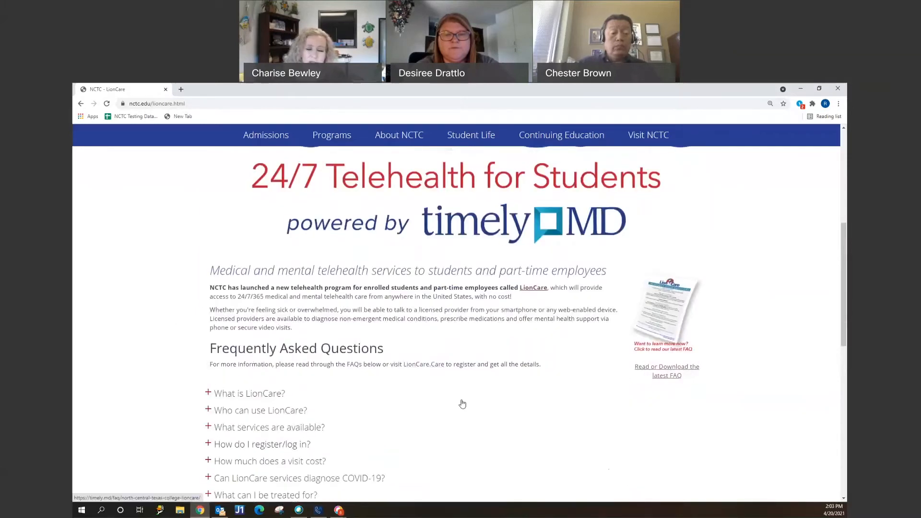
mouse_move(416, 367)
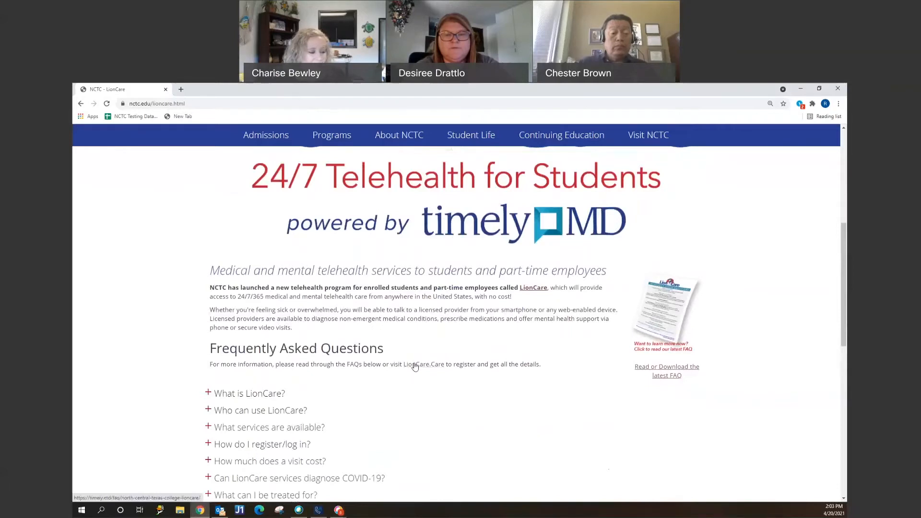
mouse_move(415, 364)
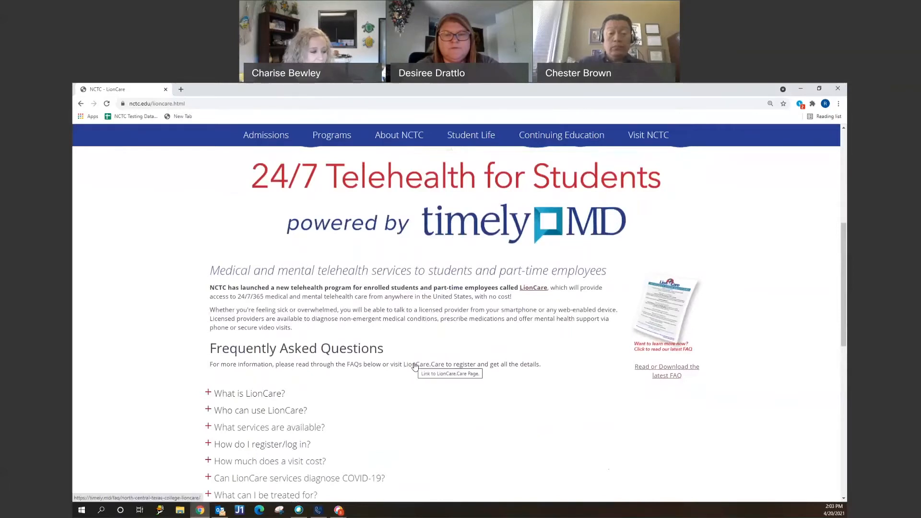
click(421, 365)
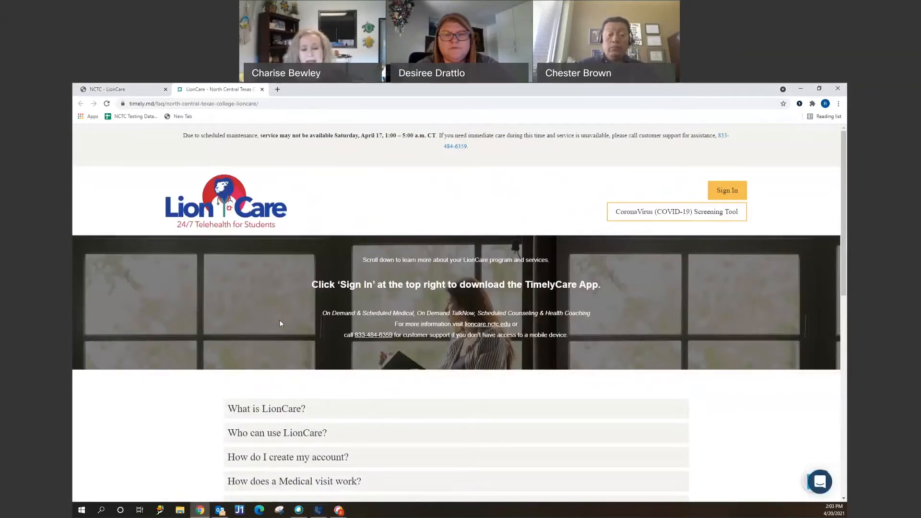
mouse_move(394, 295)
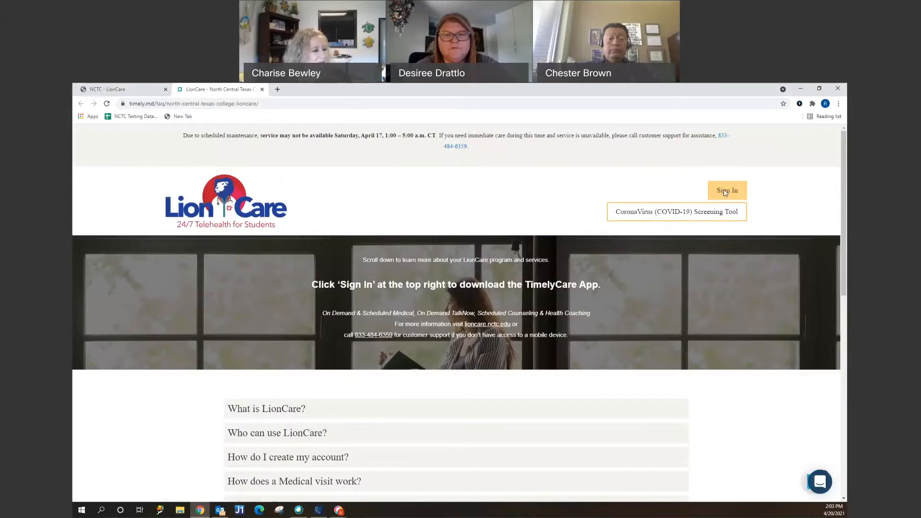
- Start signing in on the LionCare telehealth site, reaching the TimelyCare welcome page
click(727, 190)
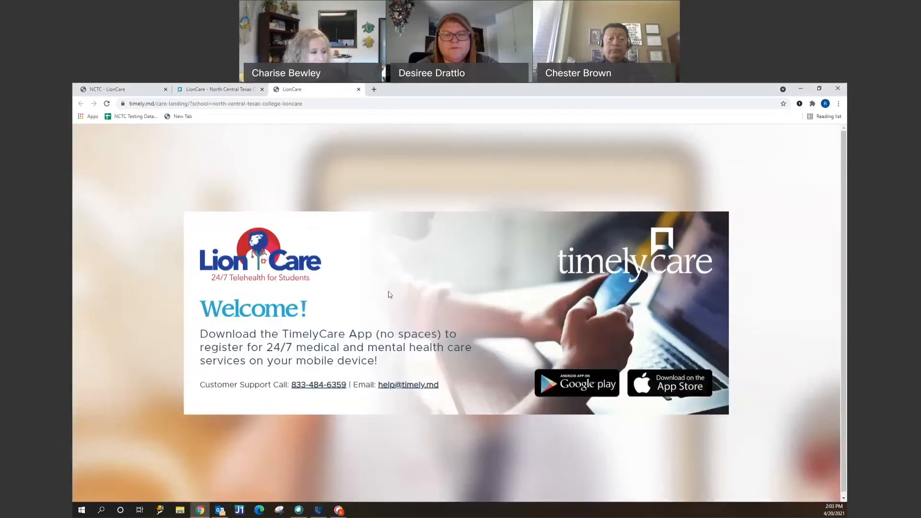
mouse_move(385, 309)
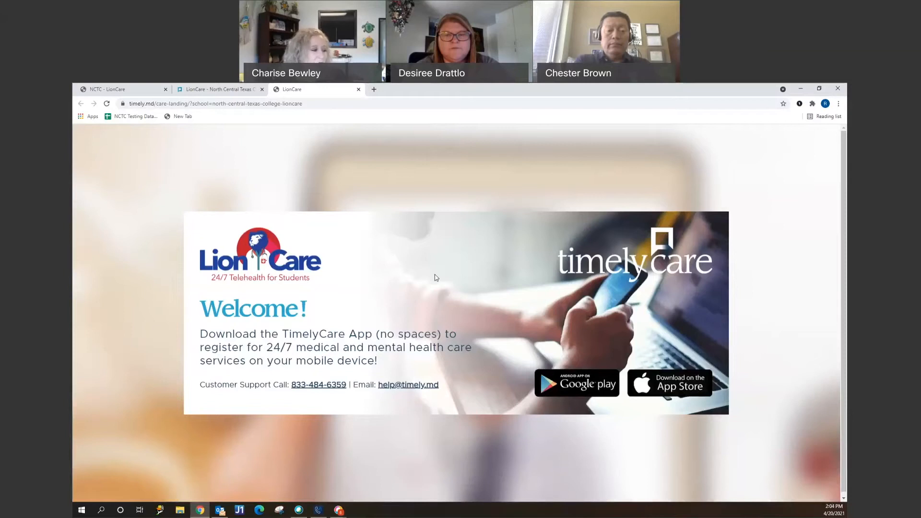
mouse_move(346, 378)
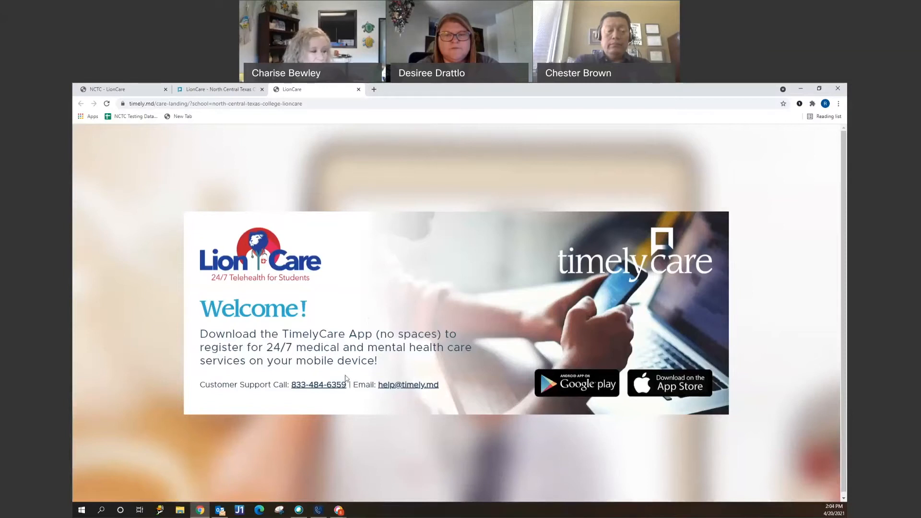
mouse_move(334, 398)
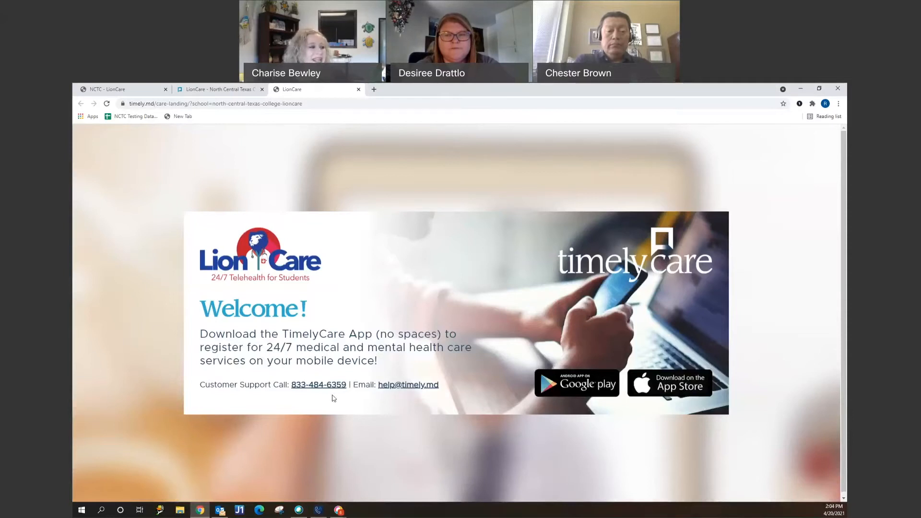
mouse_move(348, 169)
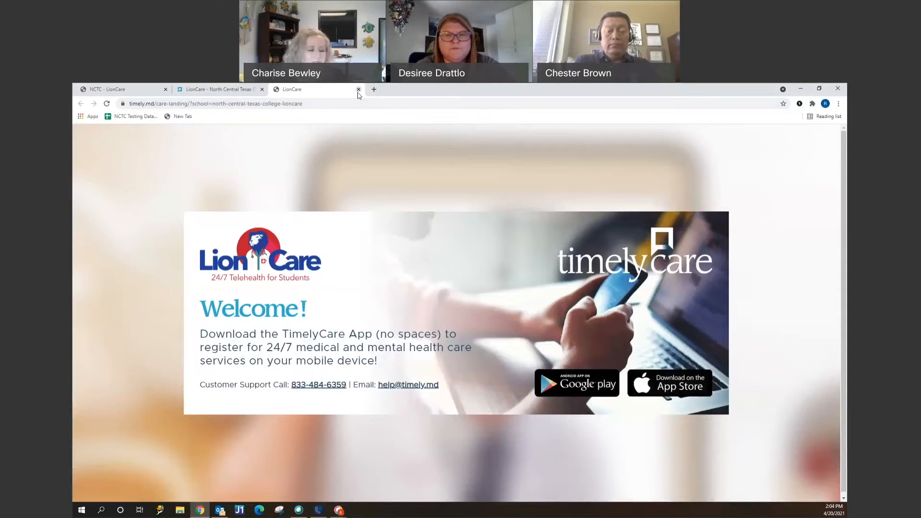
mouse_move(359, 94)
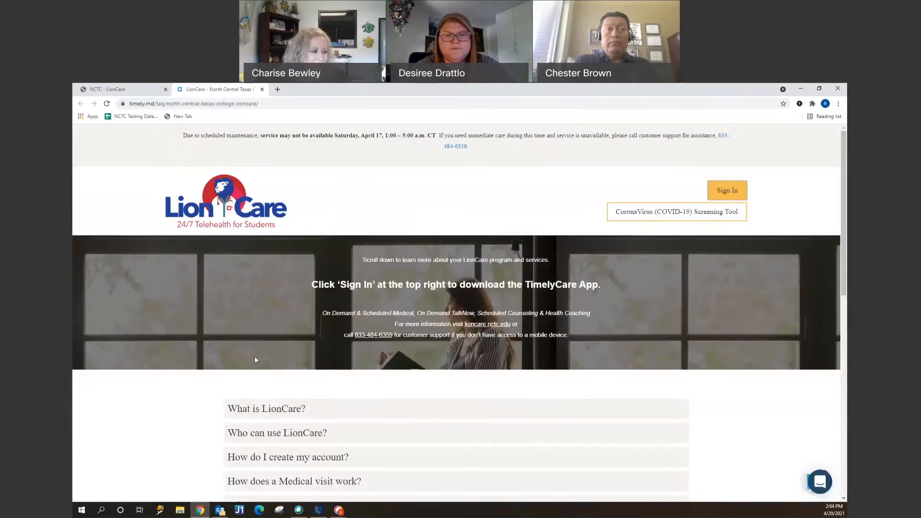
- Expand the 'What is LionCare?' answer describing the telehealth program and TimelyMD
scroll(down, 3)
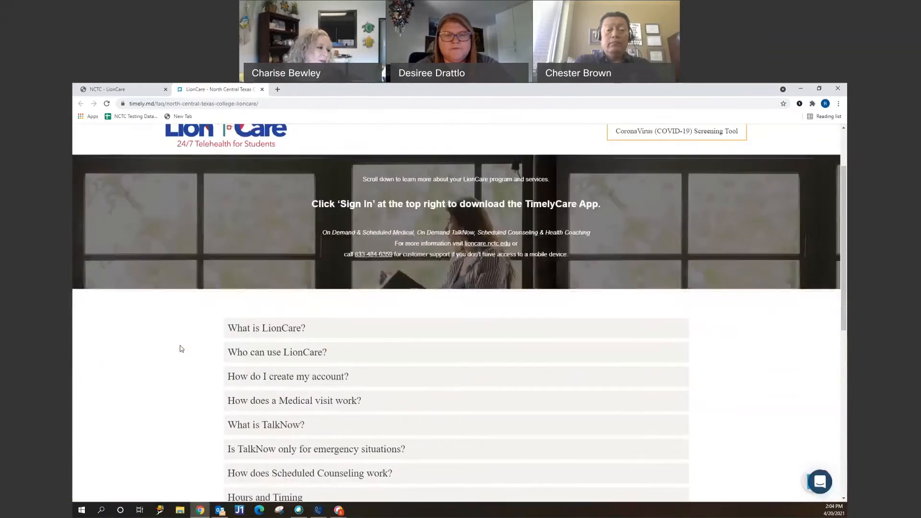
scroll(down, 3)
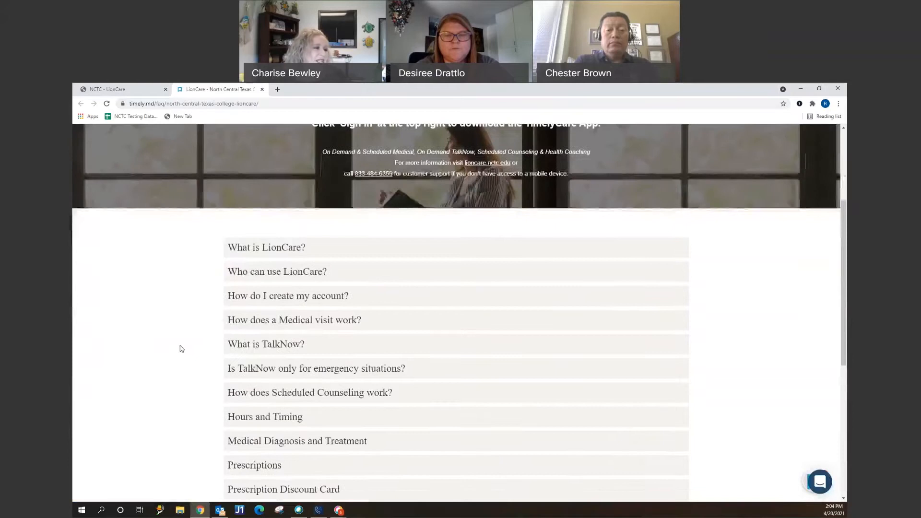
scroll(down, 3)
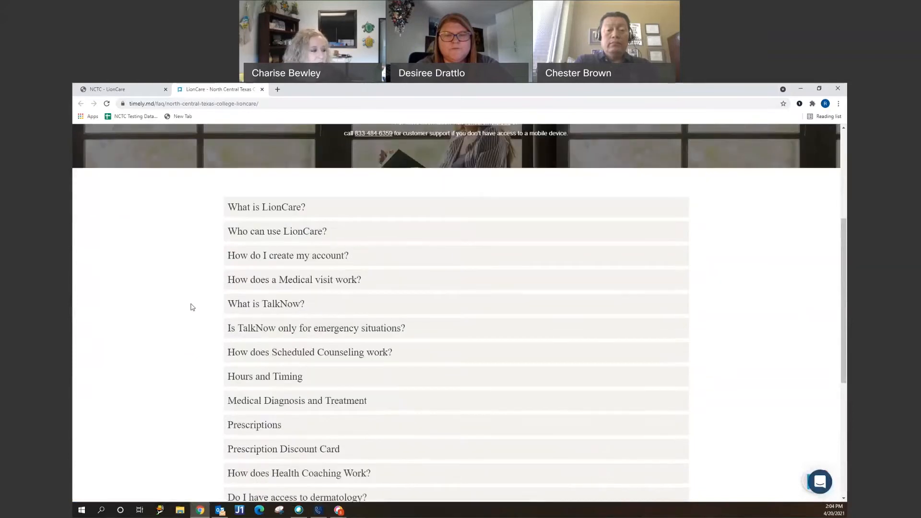
mouse_move(257, 211)
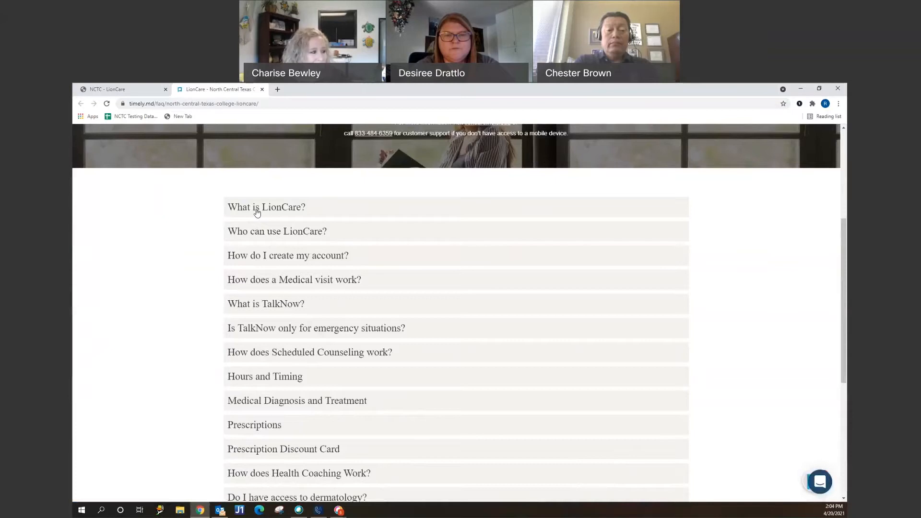
click(266, 208)
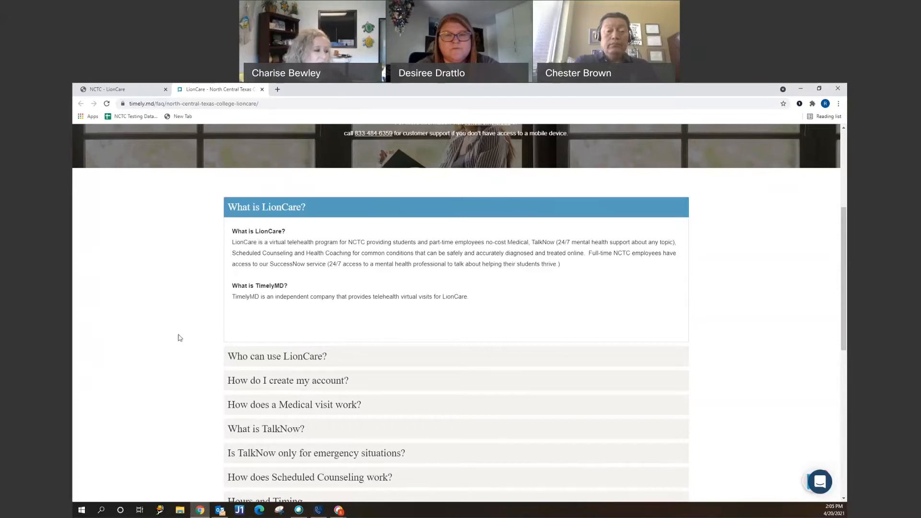
scroll(down, 3)
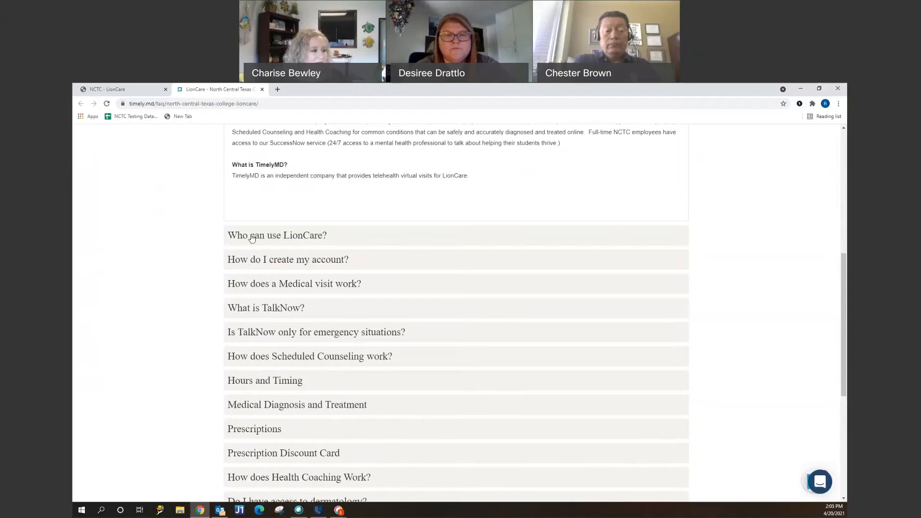
- Expand the 'Who can use LionCare?' answer listing eligible students and the under-18 rule
click(276, 235)
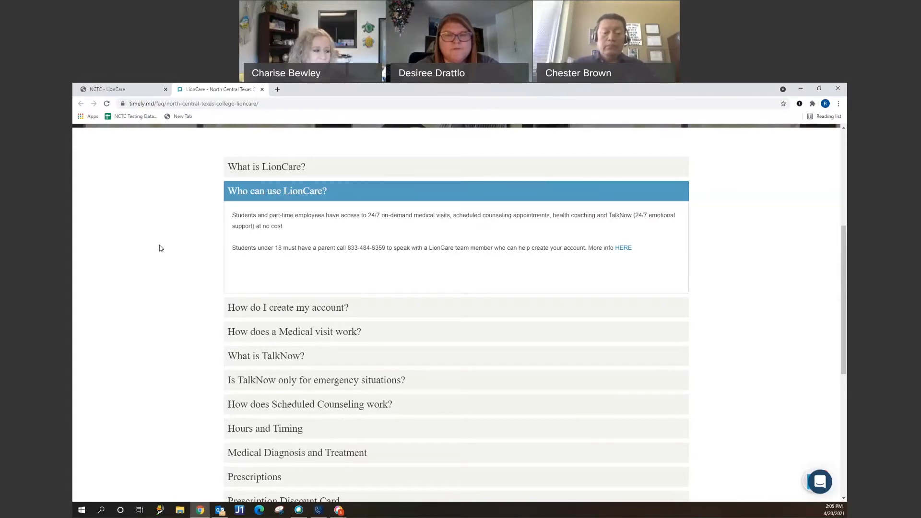
scroll(down, 3)
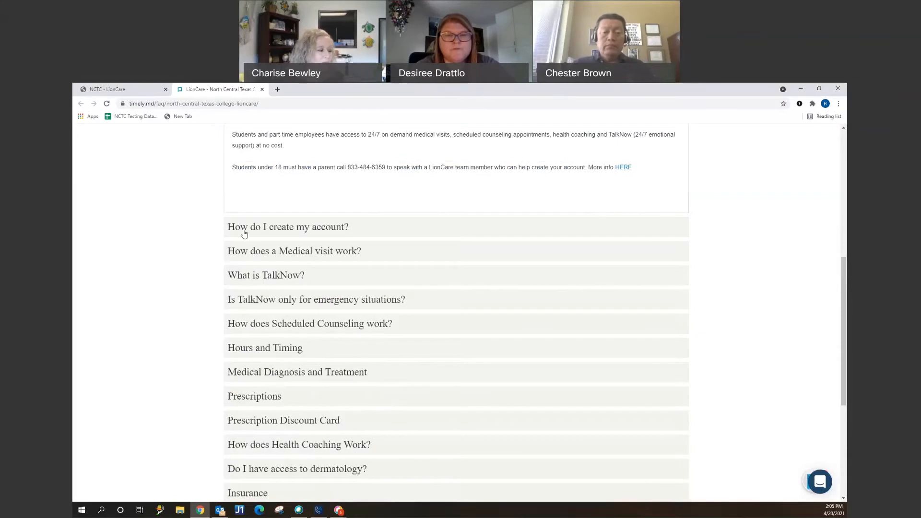
mouse_move(243, 243)
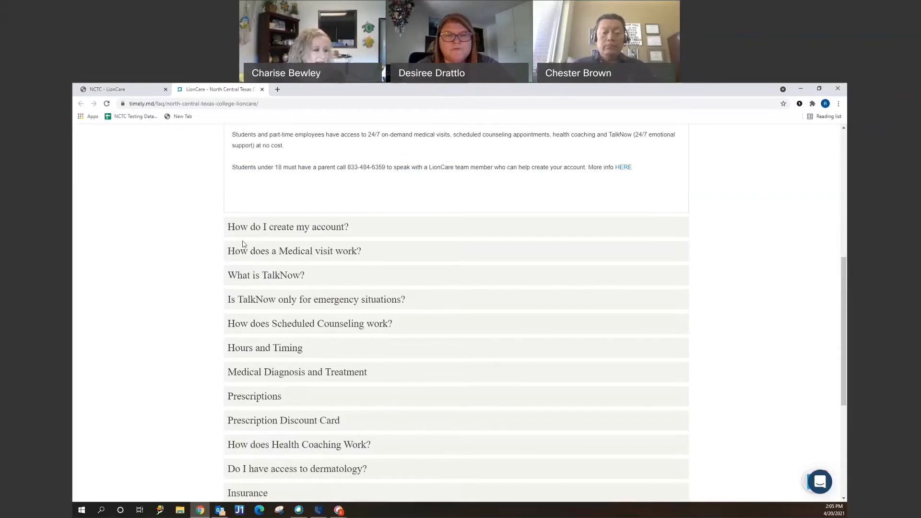
- Expand the 'How do I create my account?' answer with its registration steps
click(288, 226)
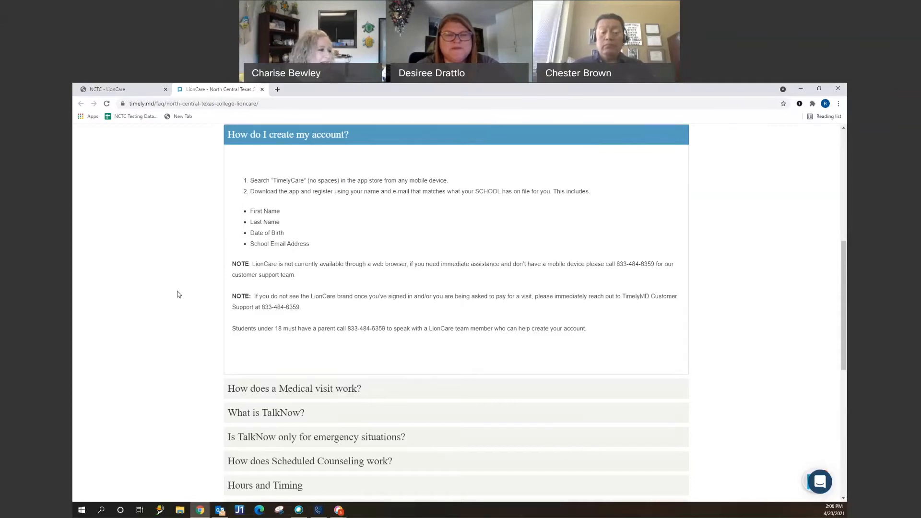
scroll(down, 3)
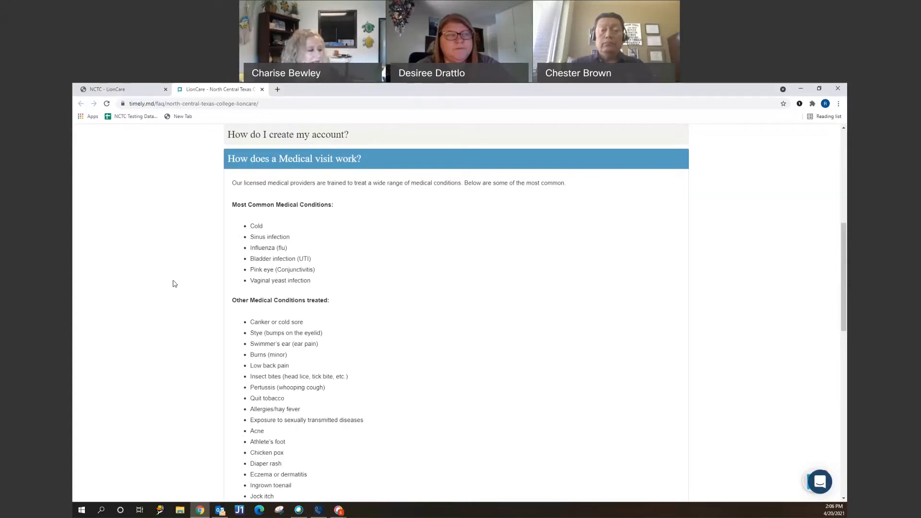
- Scroll through the Medical visit conditions list down to 'And more'
scroll(down, 3)
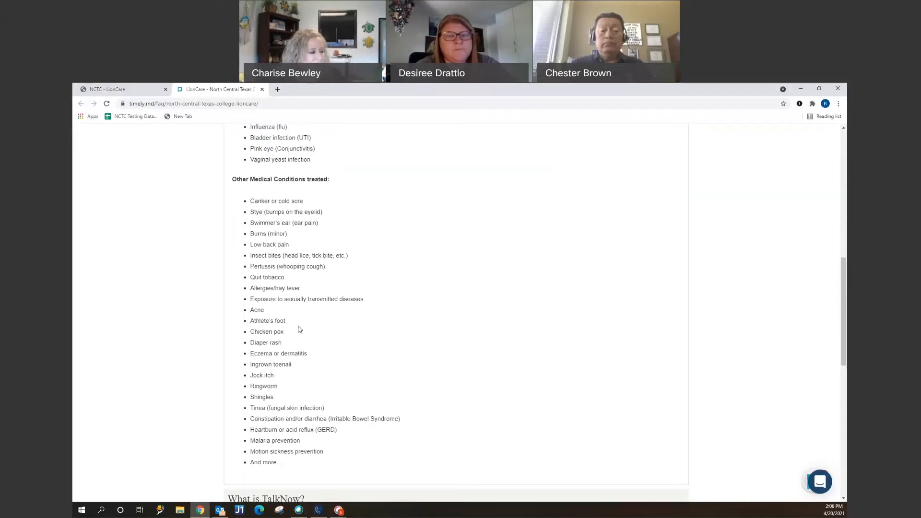
mouse_move(296, 346)
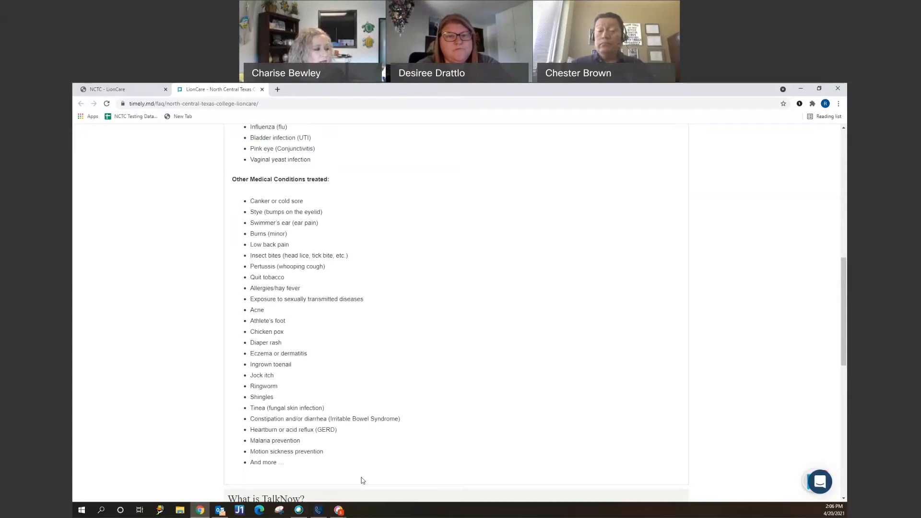
mouse_move(328, 331)
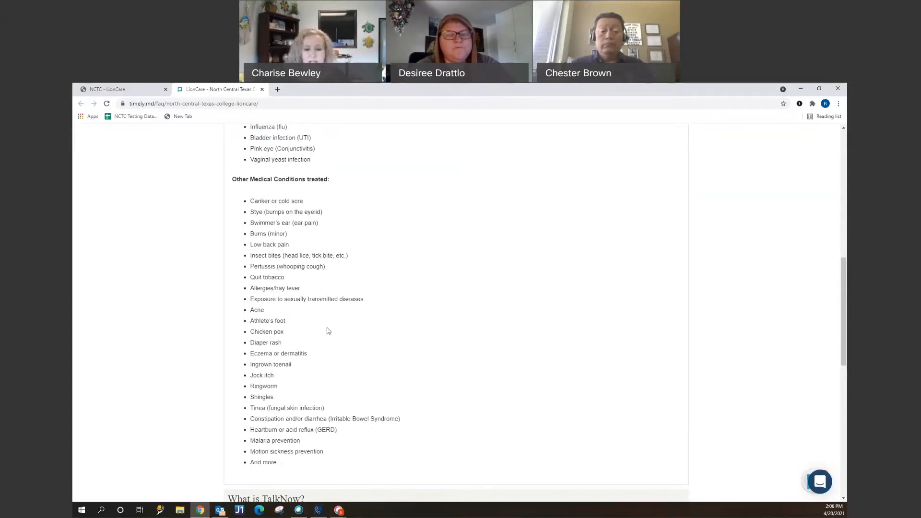
scroll(down, 3)
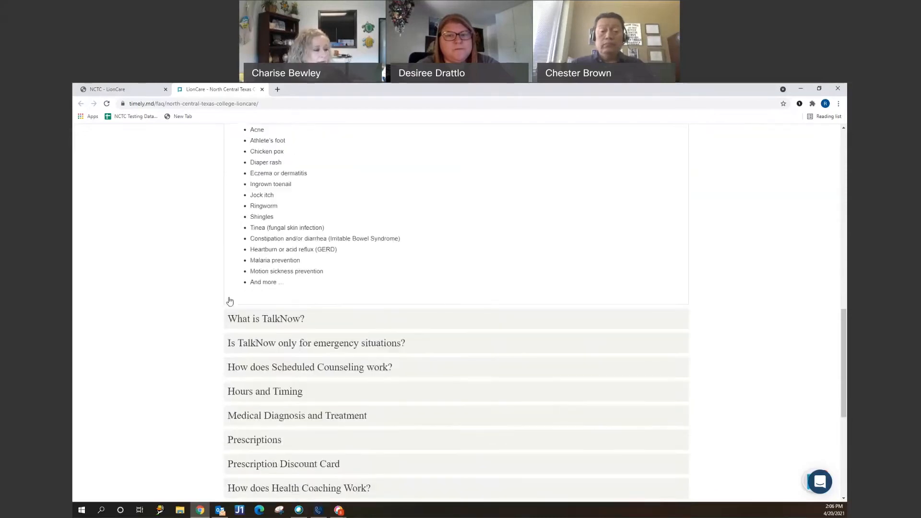
- Scroll through the 'What is TalkNow?' answer listing issues counselors can help with
scroll(down, 3)
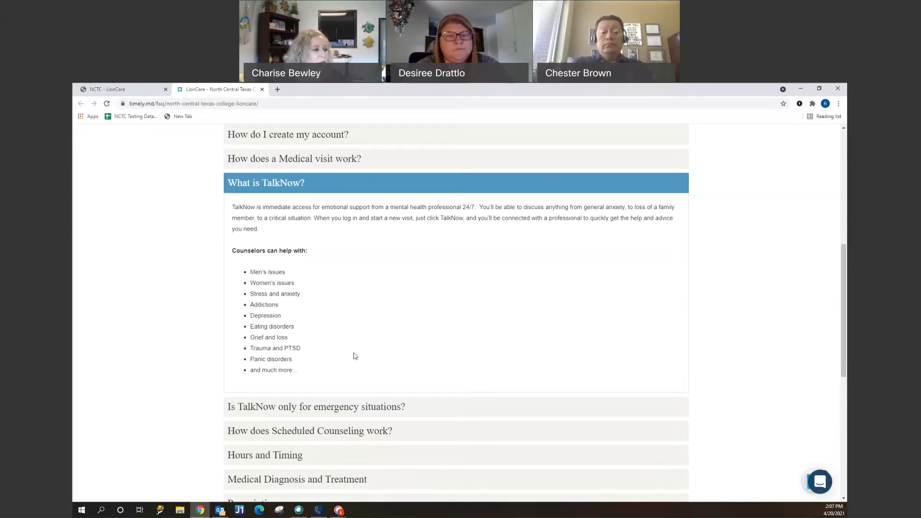
mouse_move(379, 319)
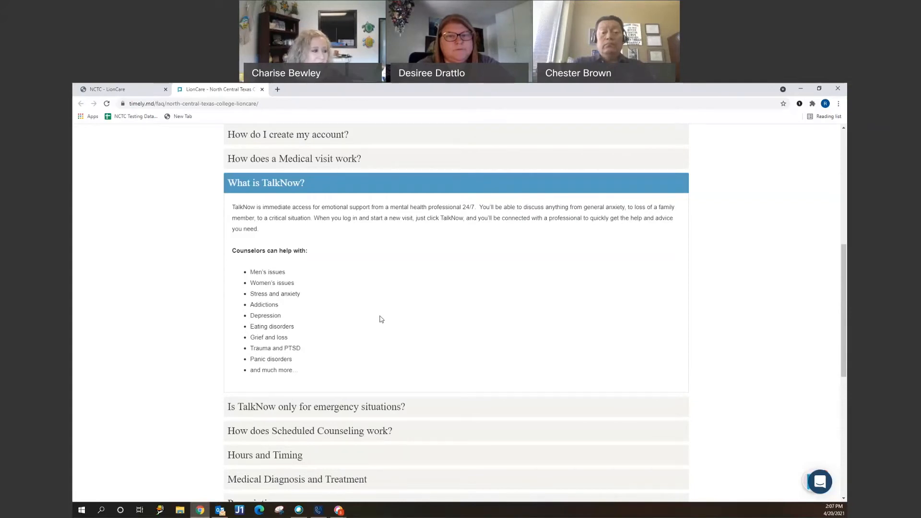
scroll(down, 3)
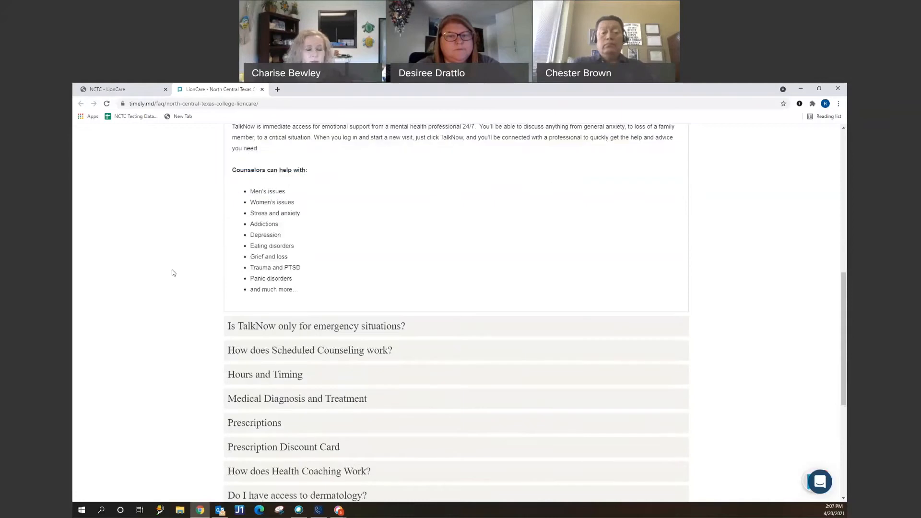
mouse_move(231, 247)
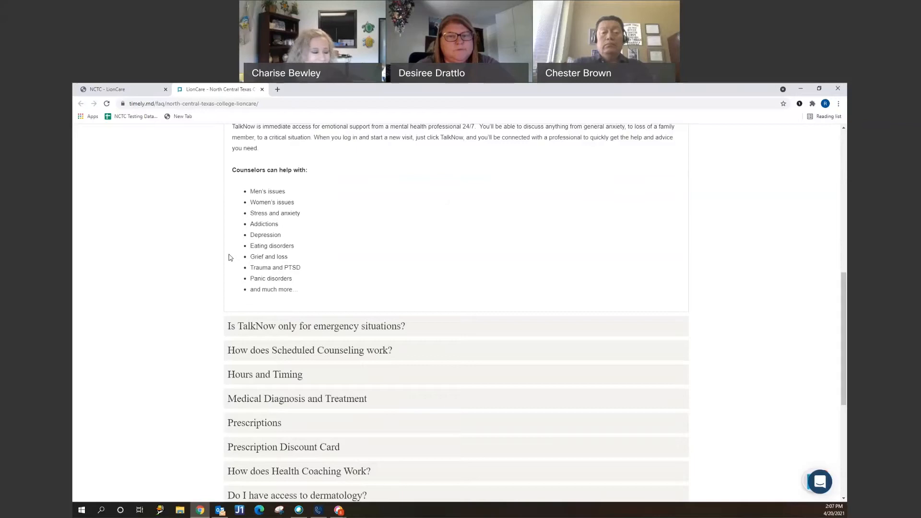
scroll(down, 3)
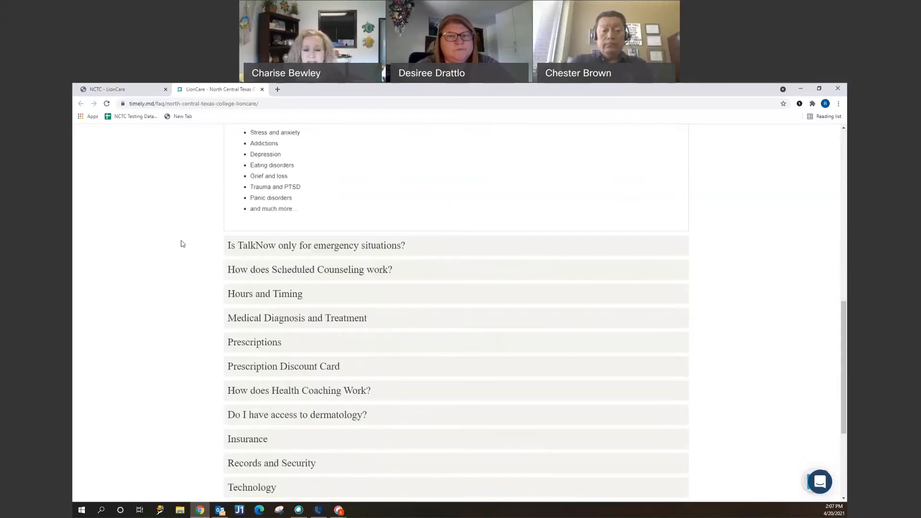
mouse_move(197, 251)
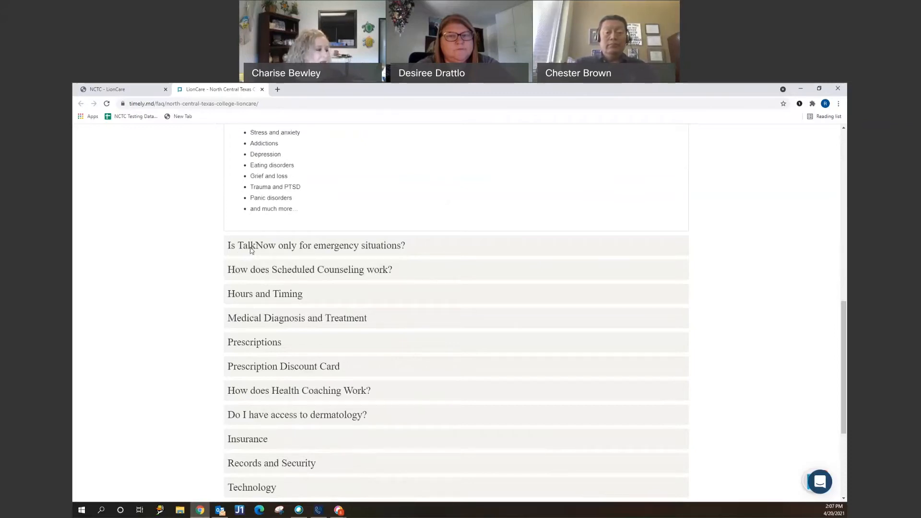
- Expand the 'Is TalkNow only for emergency situations?' answer and read below it
click(317, 246)
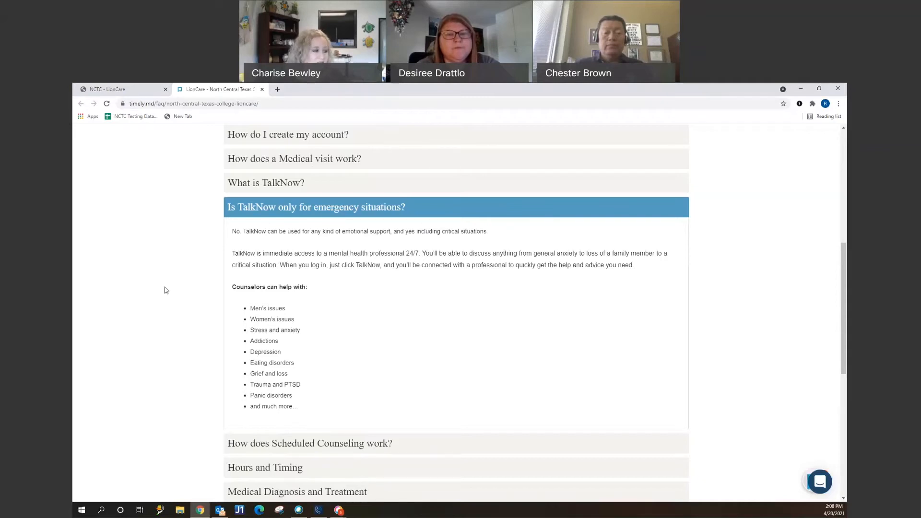
scroll(down, 3)
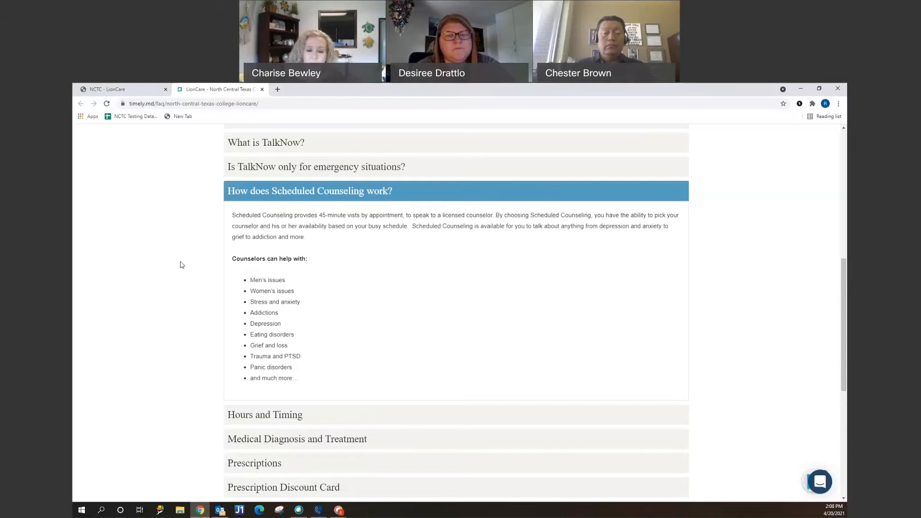
- Scroll through the Scheduled Counseling answer to the remaining FAQ questions from Hours and Timing onward
scroll(down, 3)
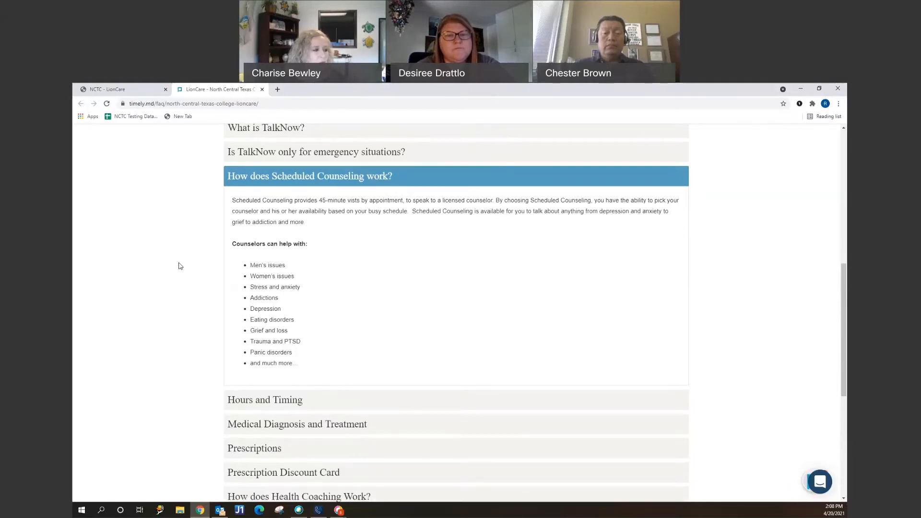
scroll(down, 3)
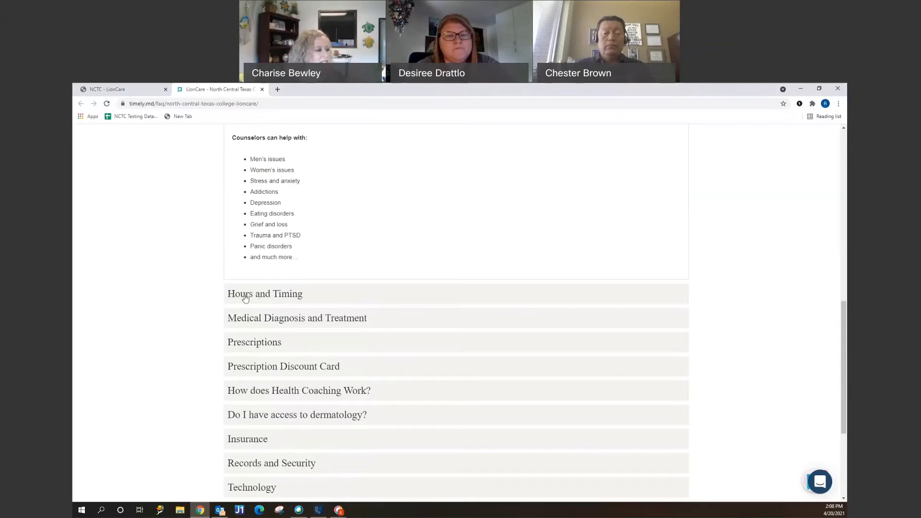
- Expand the Hours and Timing answer showing 24-hour availability and the one-hour response goal
click(265, 293)
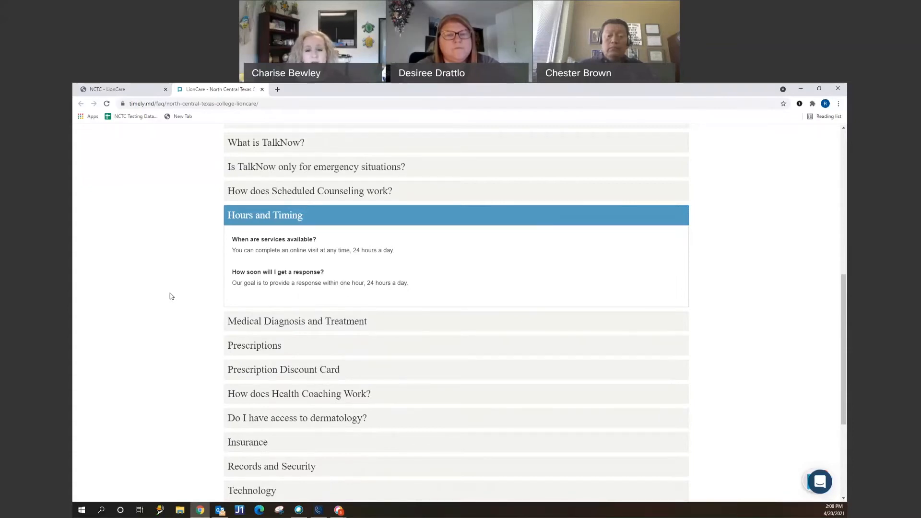
scroll(down, 3)
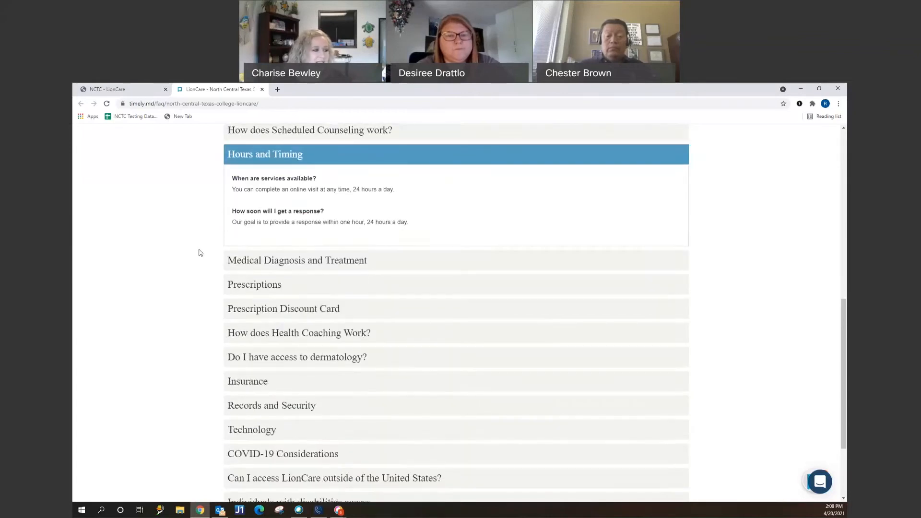
scroll(down, 3)
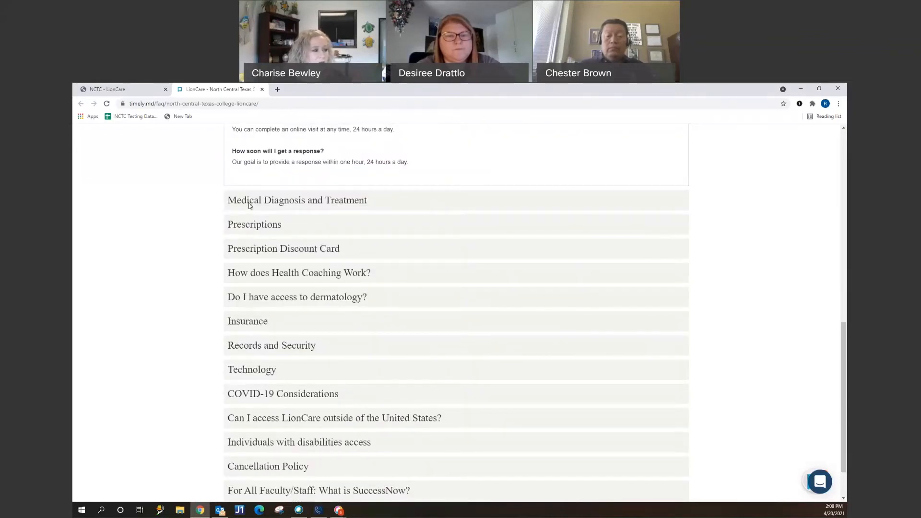
- Expand the Medical Diagnosis and Treatment answer explaining who makes diagnoses
click(297, 200)
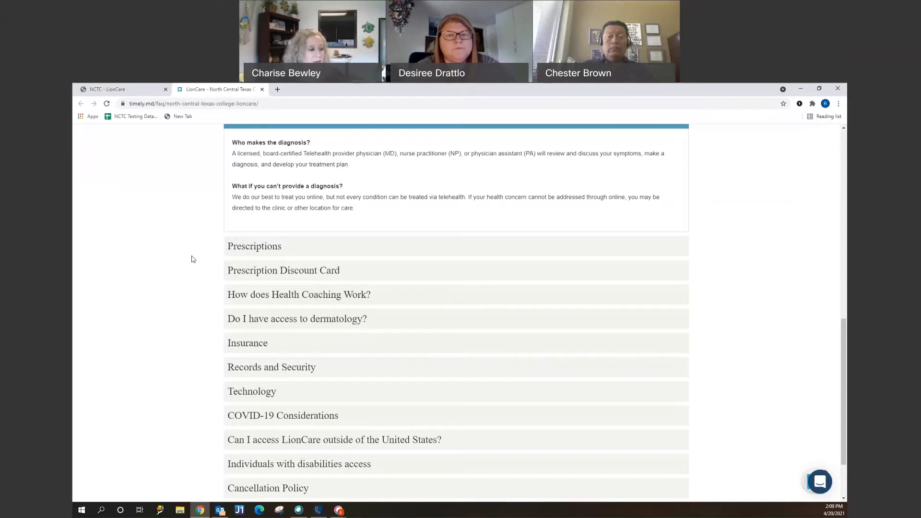
mouse_move(237, 250)
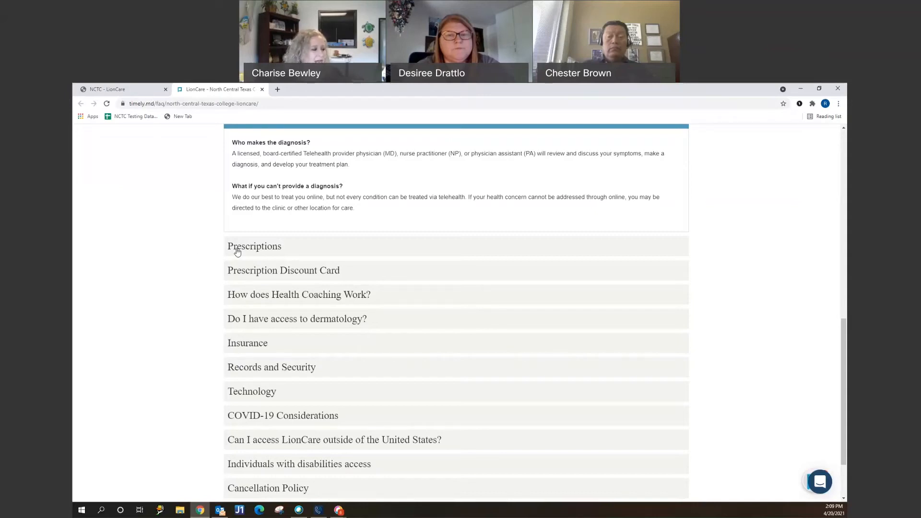
- Expand the Prescriptions answer and read through prescribing, pharmacy filling and insurance coverage
click(254, 246)
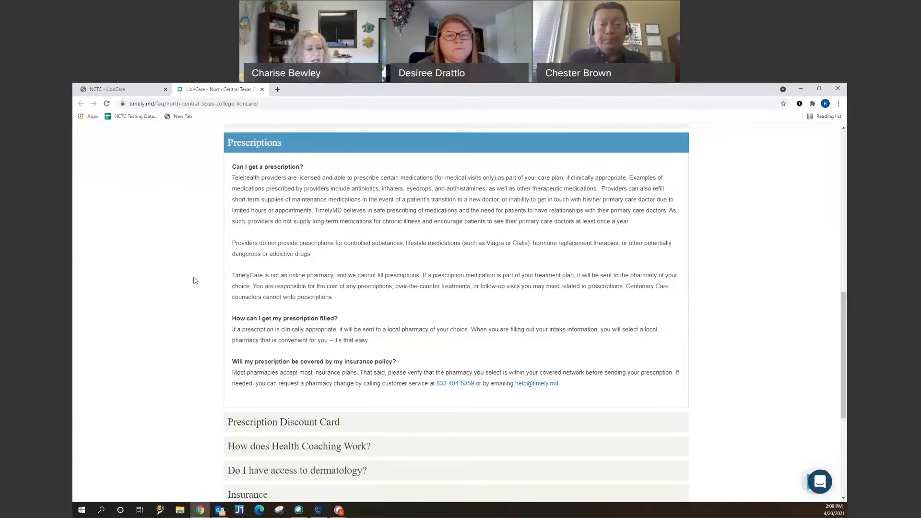
mouse_move(191, 275)
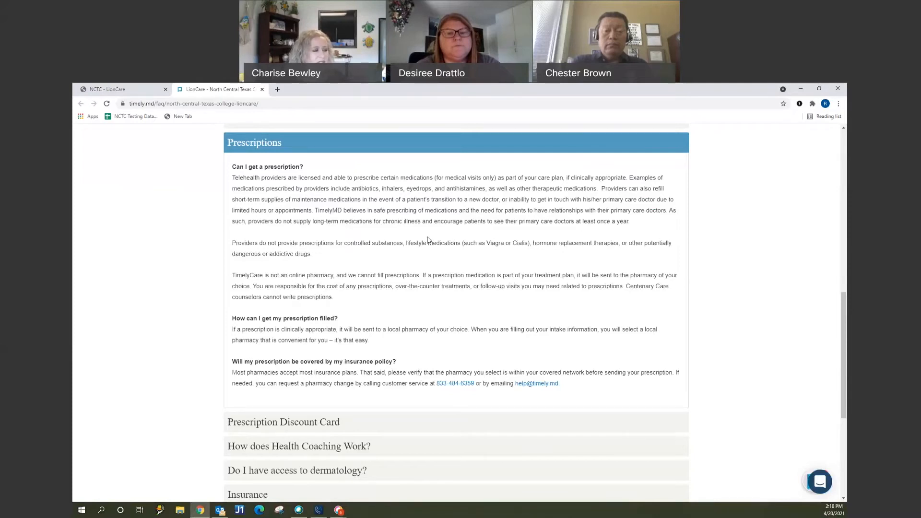
mouse_move(368, 306)
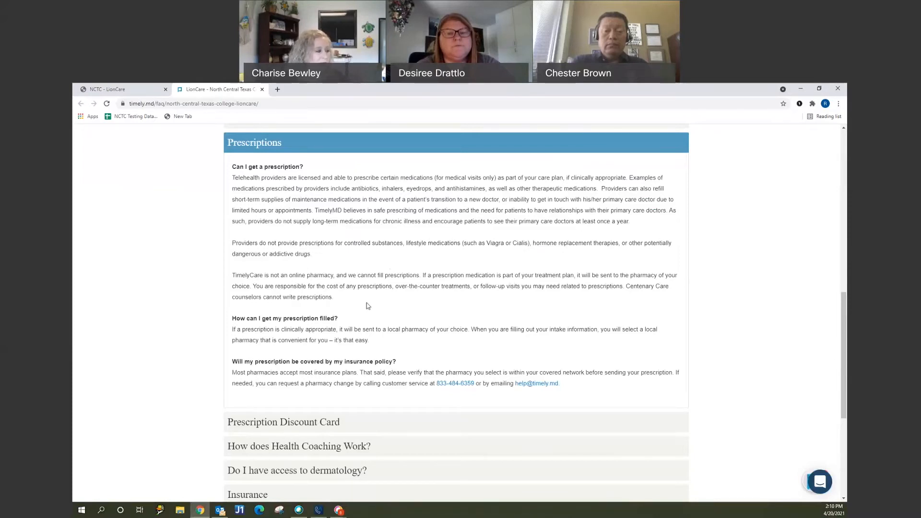
mouse_move(393, 318)
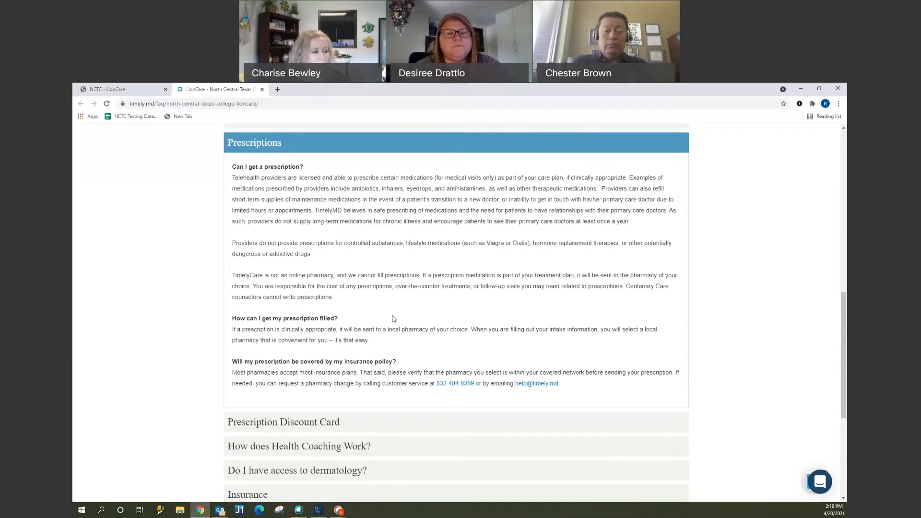
mouse_move(395, 303)
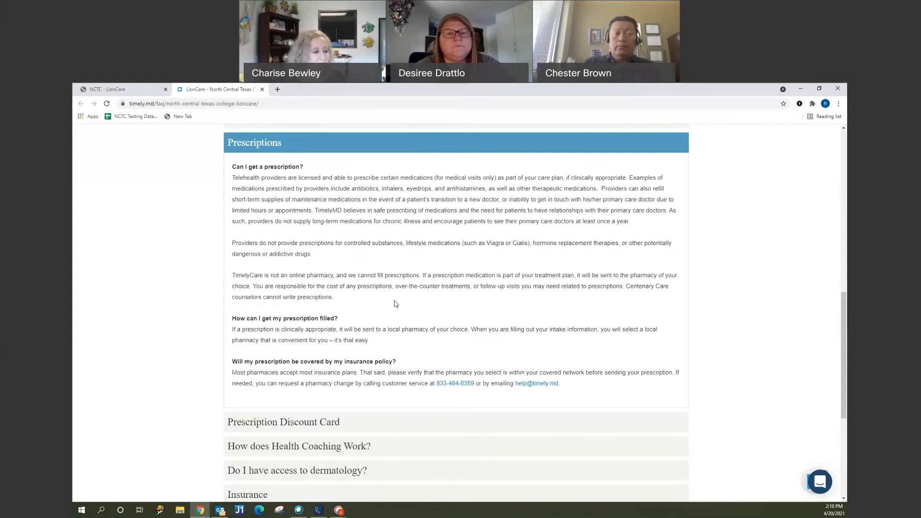
scroll(down, 3)
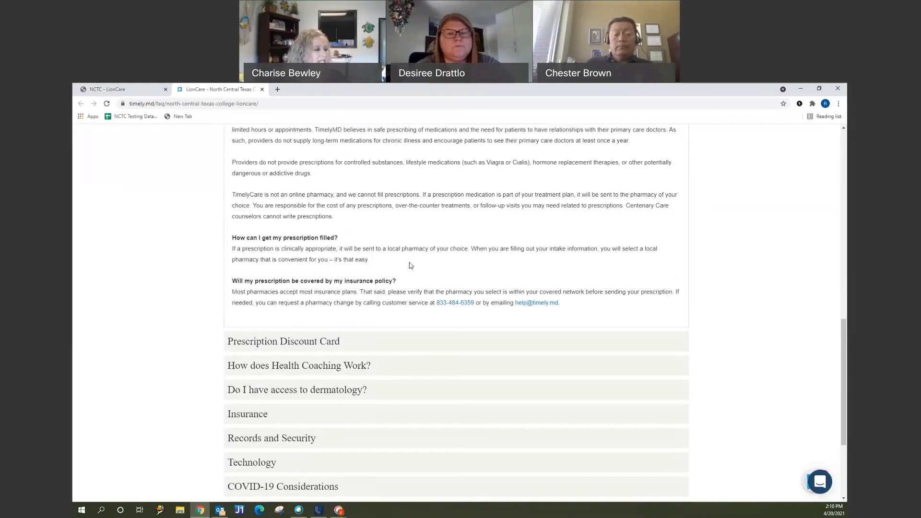
scroll(down, 3)
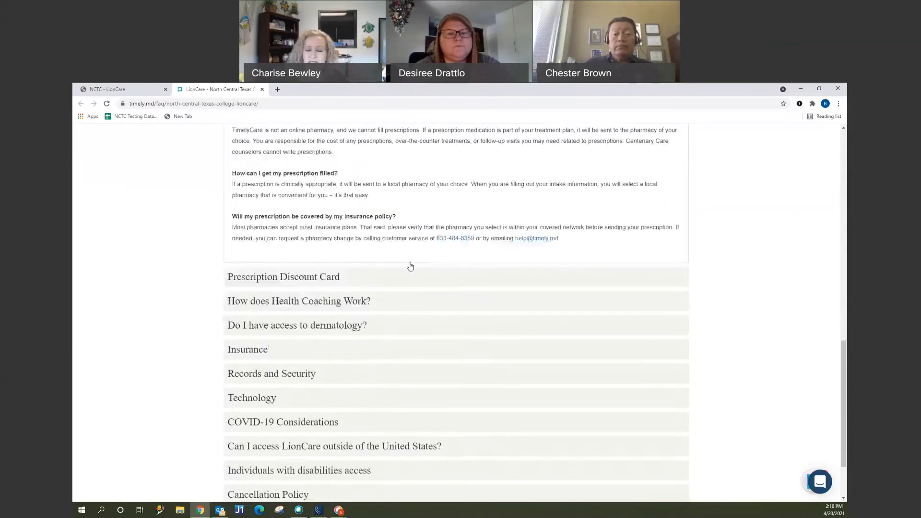
scroll(down, 3)
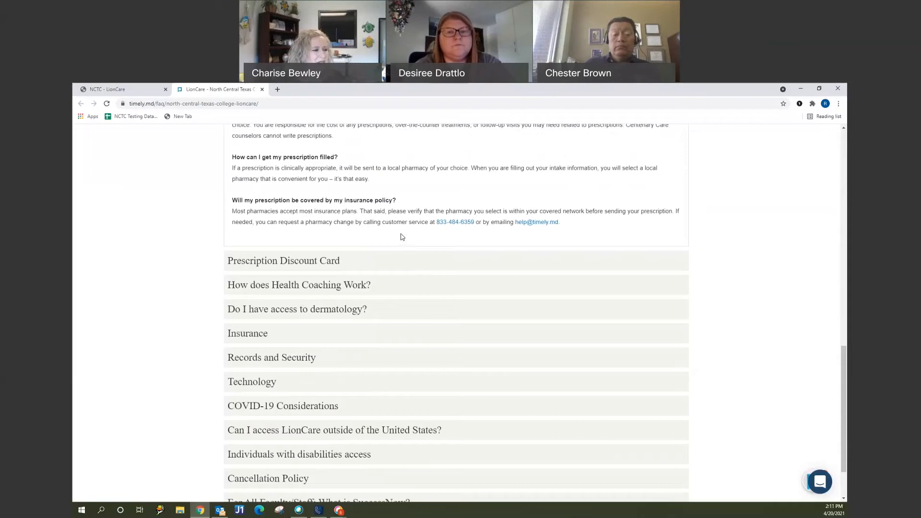
mouse_move(405, 236)
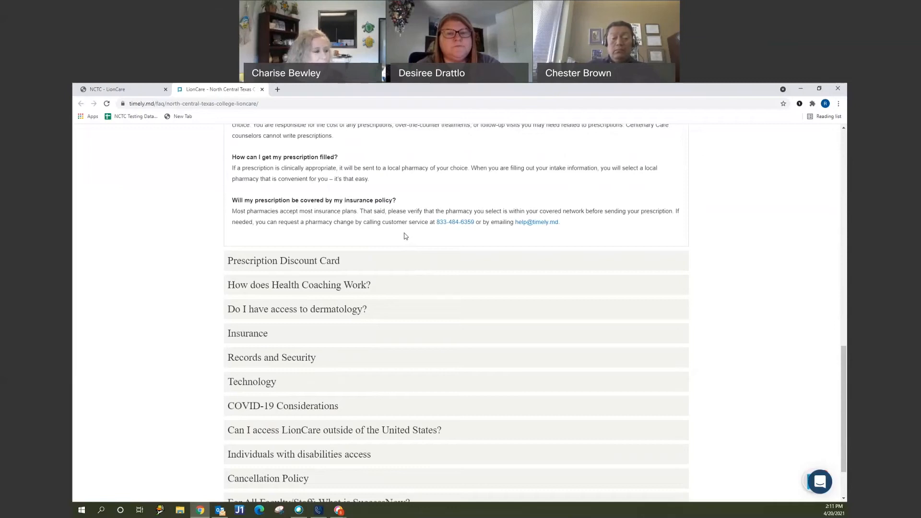
scroll(down, 3)
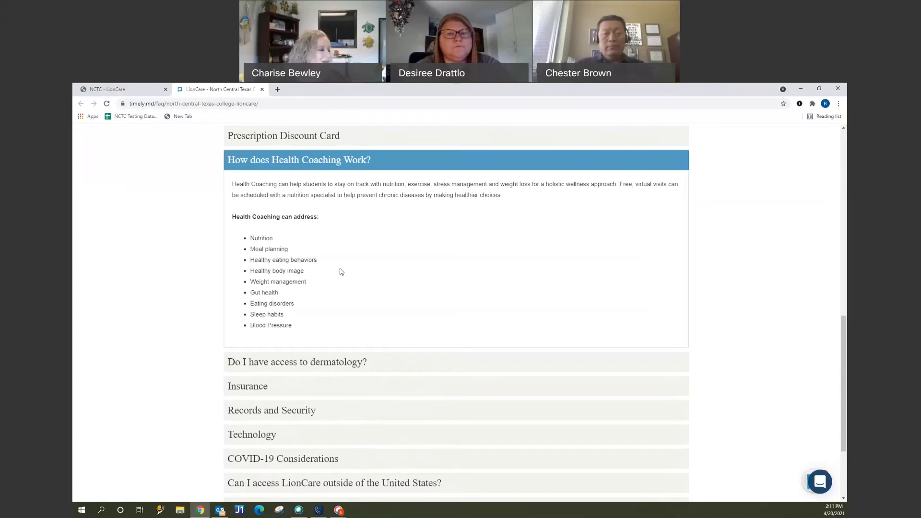
mouse_move(332, 269)
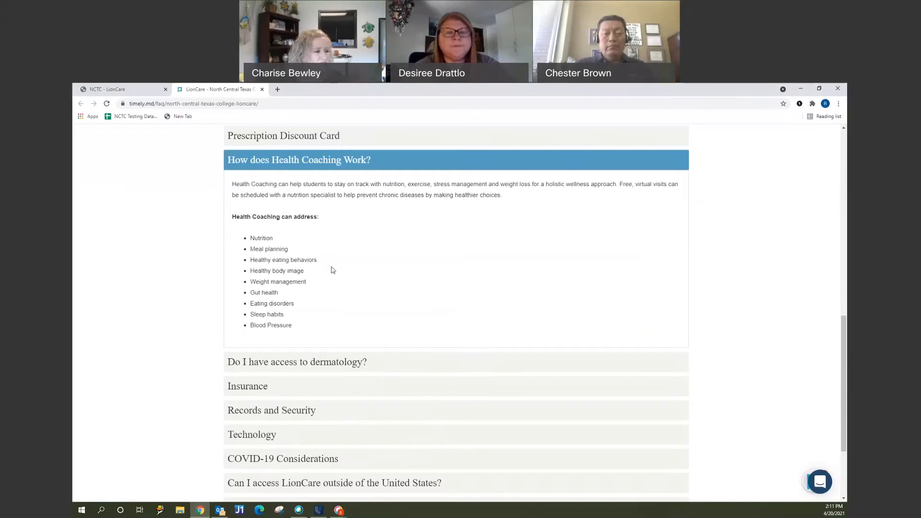
- Move past the Health Coaching topics and expand the Records and Security answer
scroll(down, 3)
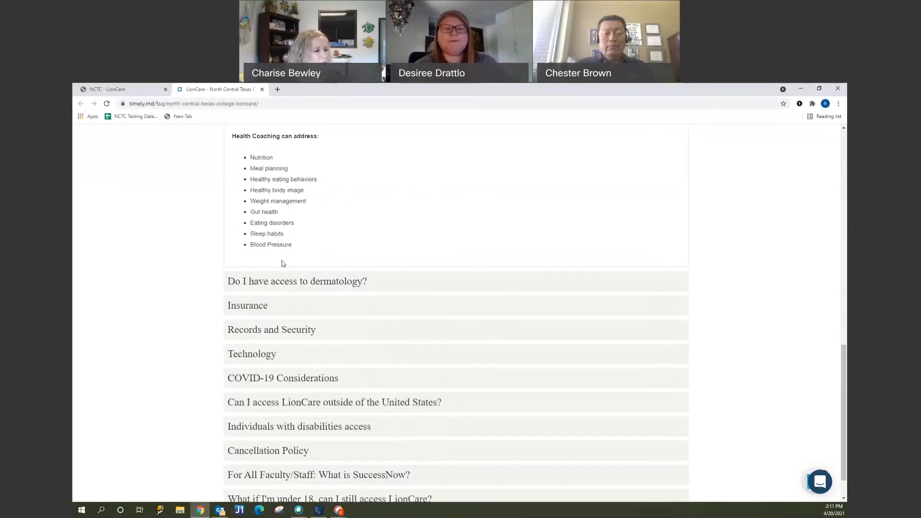
mouse_move(340, 354)
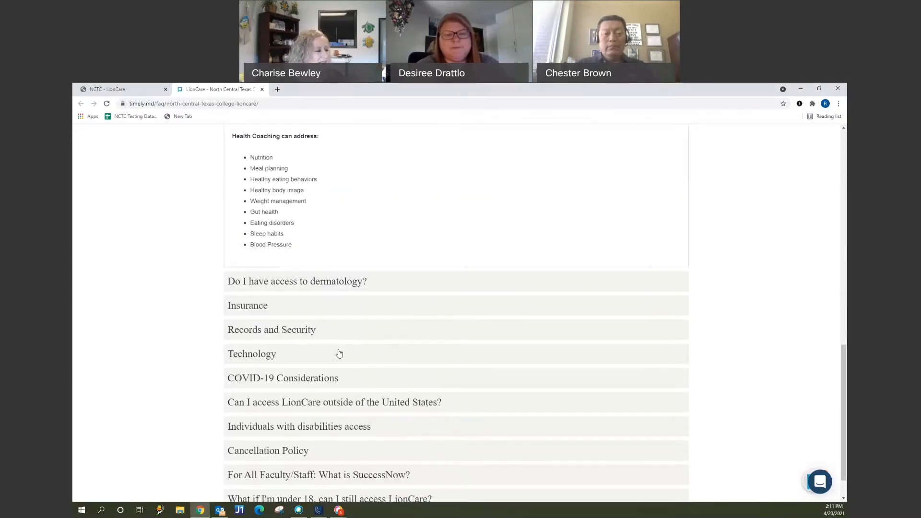
mouse_move(255, 336)
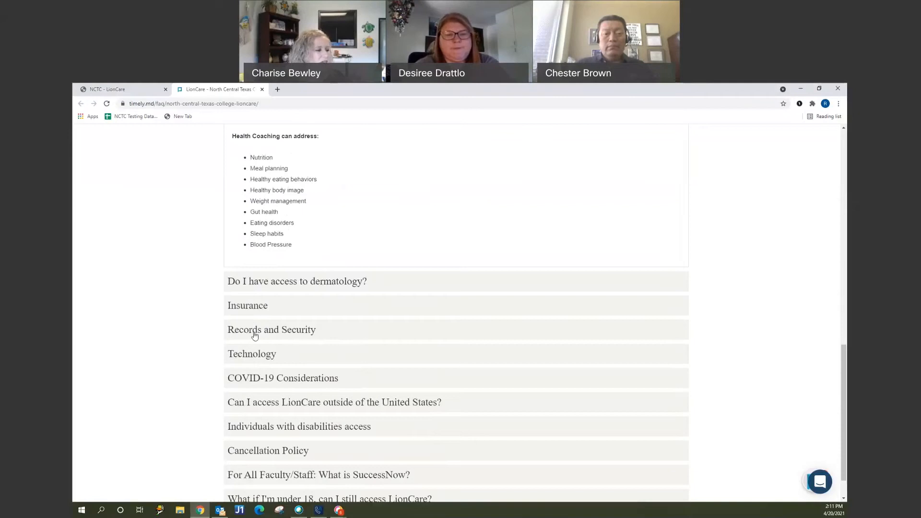
click(272, 330)
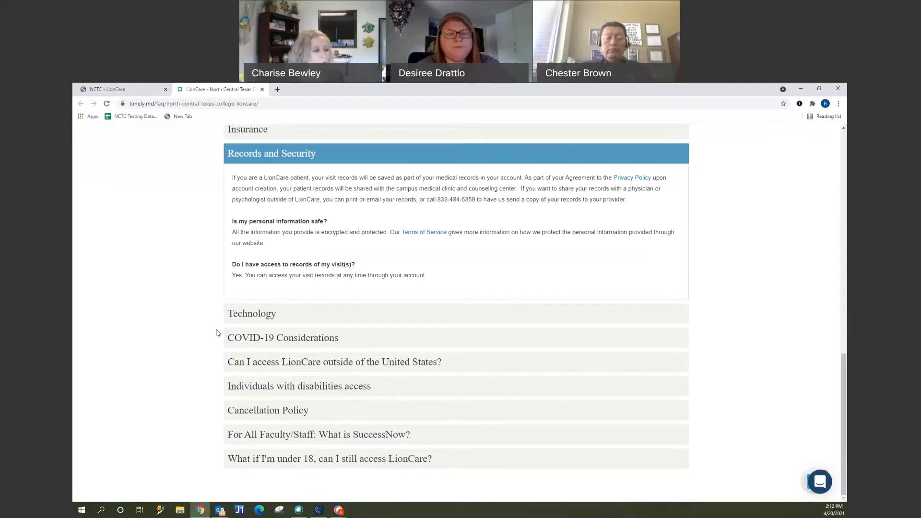
mouse_move(207, 326)
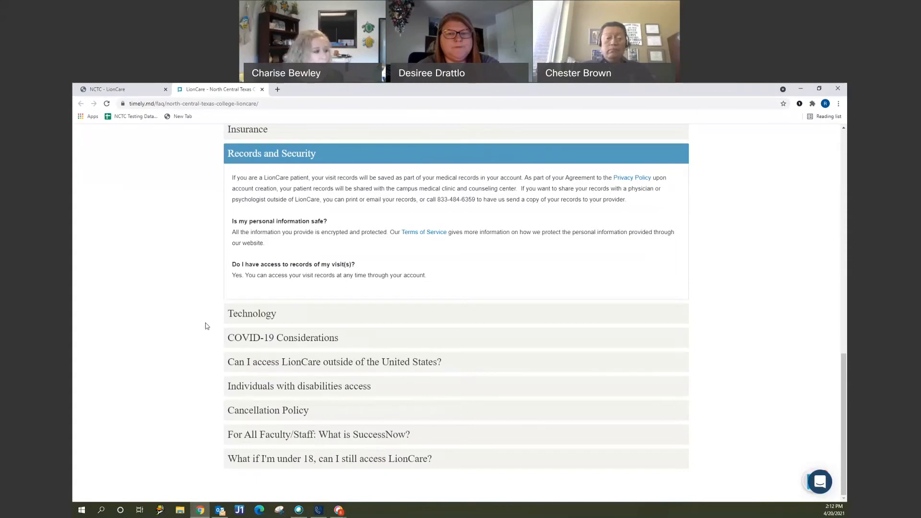
mouse_move(243, 350)
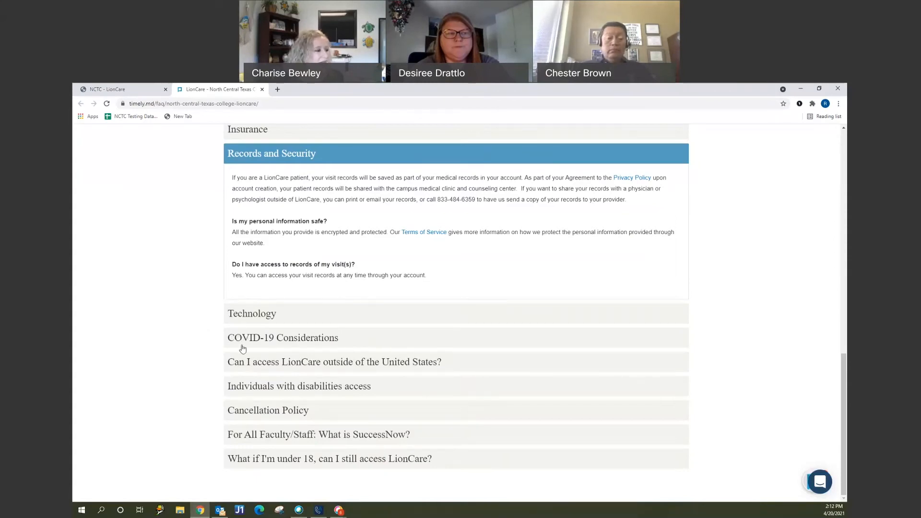
- Expand the COVID-19 Considerations answer listing CDC signs and symptoms
click(282, 337)
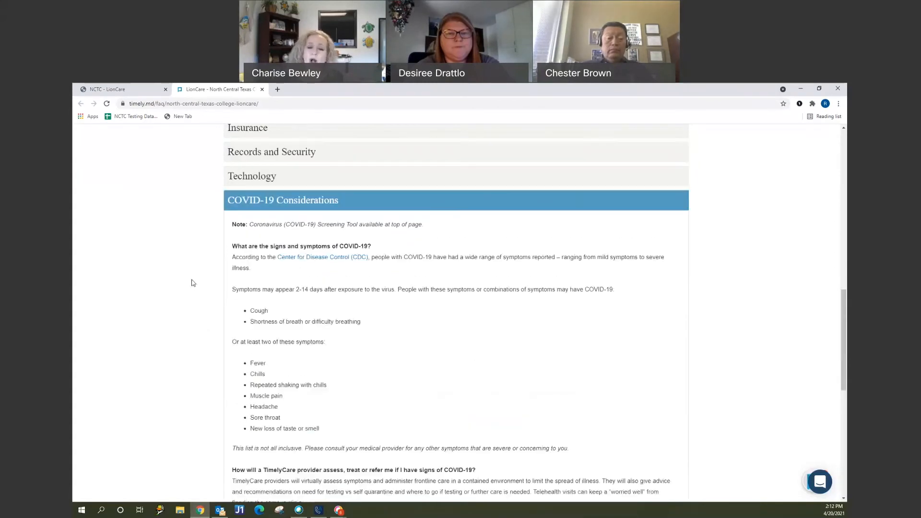
mouse_move(190, 286)
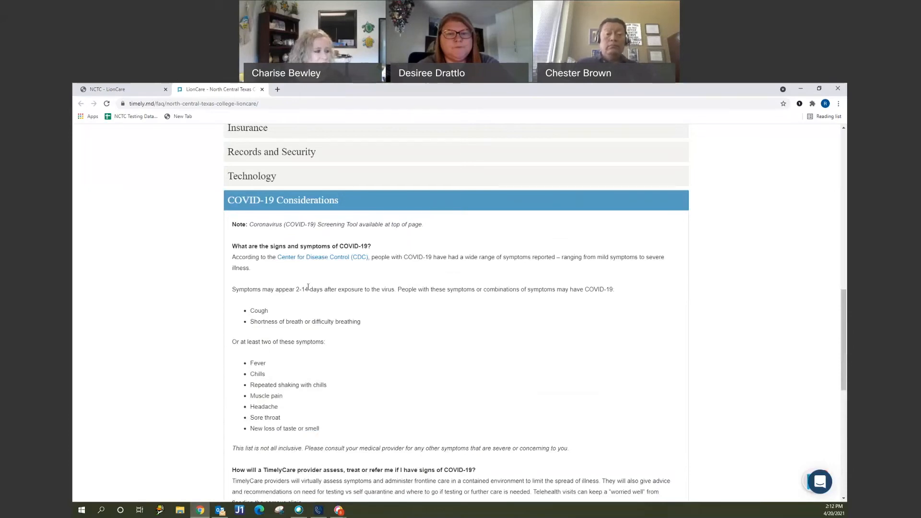
mouse_move(168, 338)
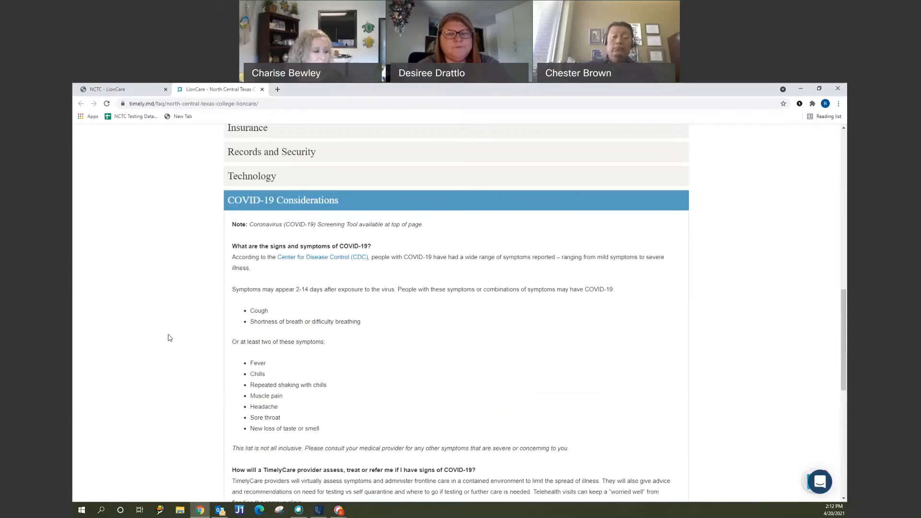
scroll(down, 3)
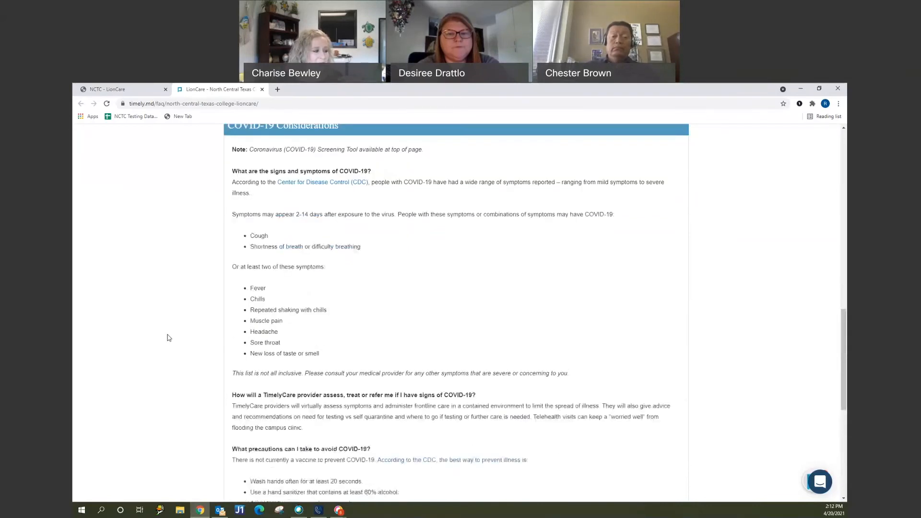
scroll(down, 3)
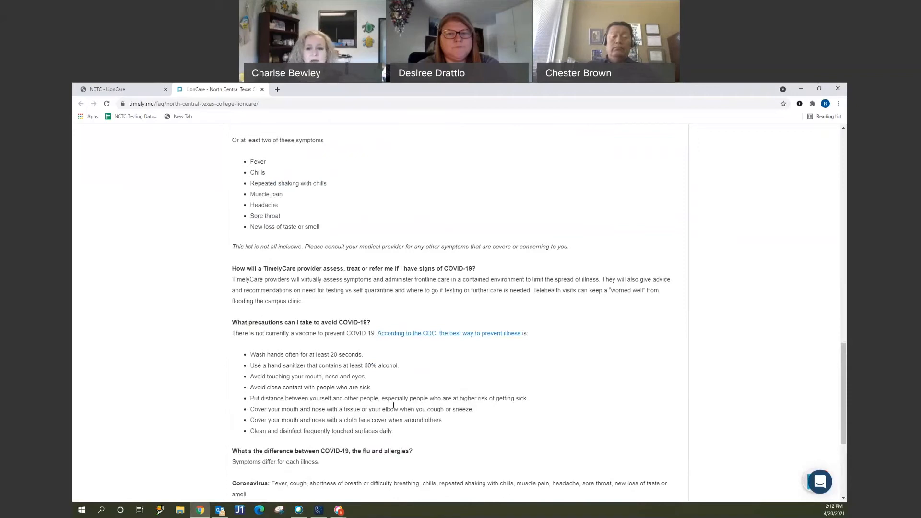
mouse_move(259, 301)
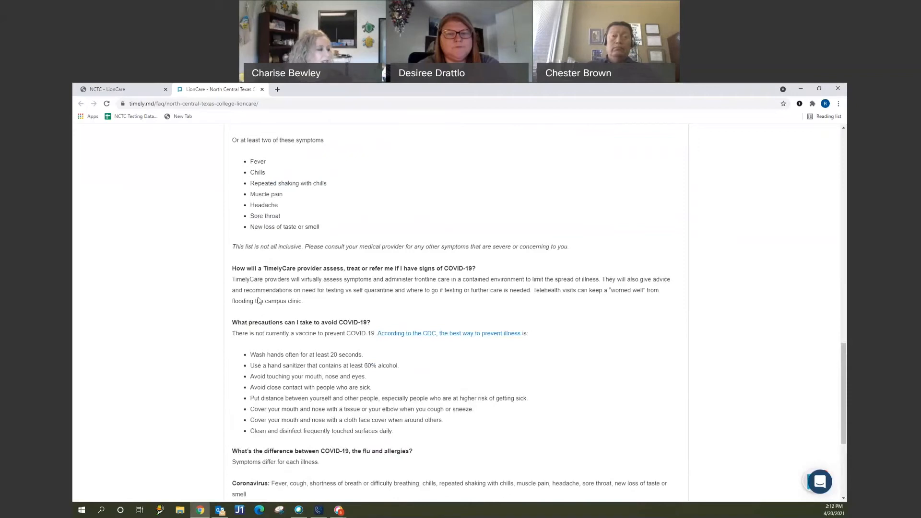
mouse_move(282, 310)
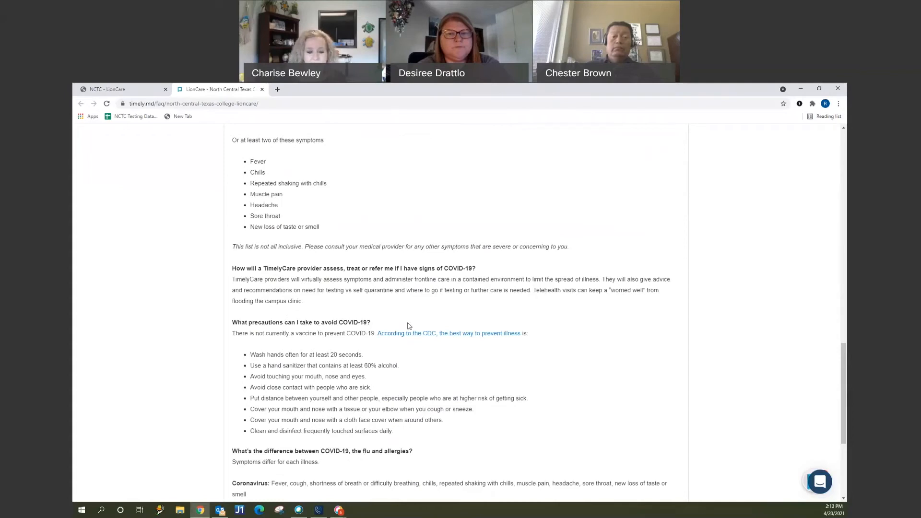
mouse_move(412, 368)
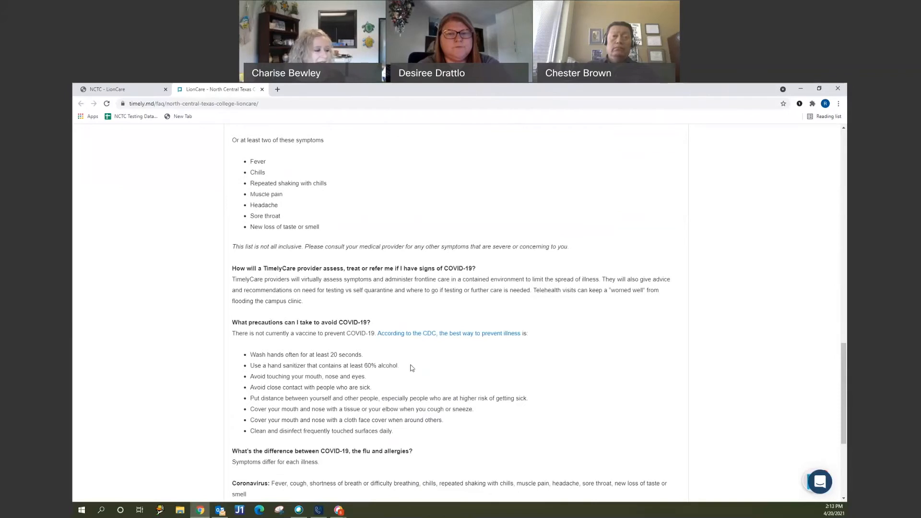
scroll(down, 3)
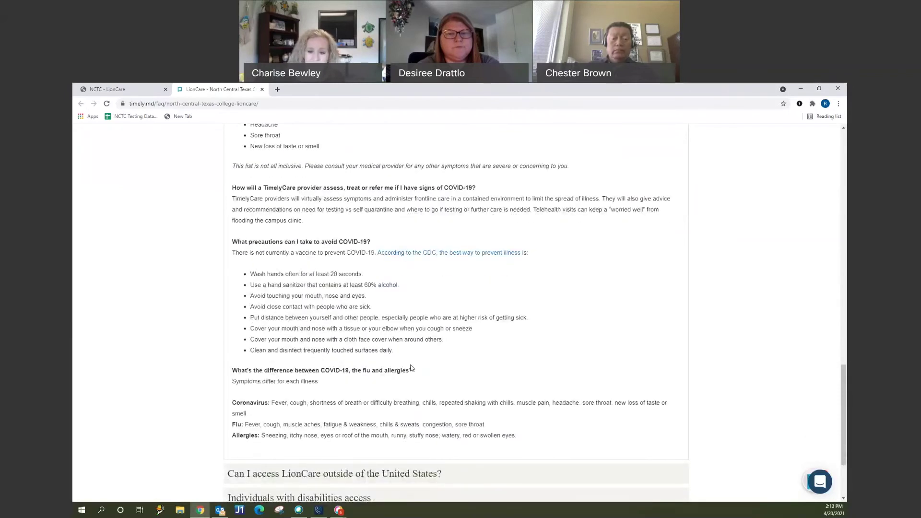
scroll(down, 3)
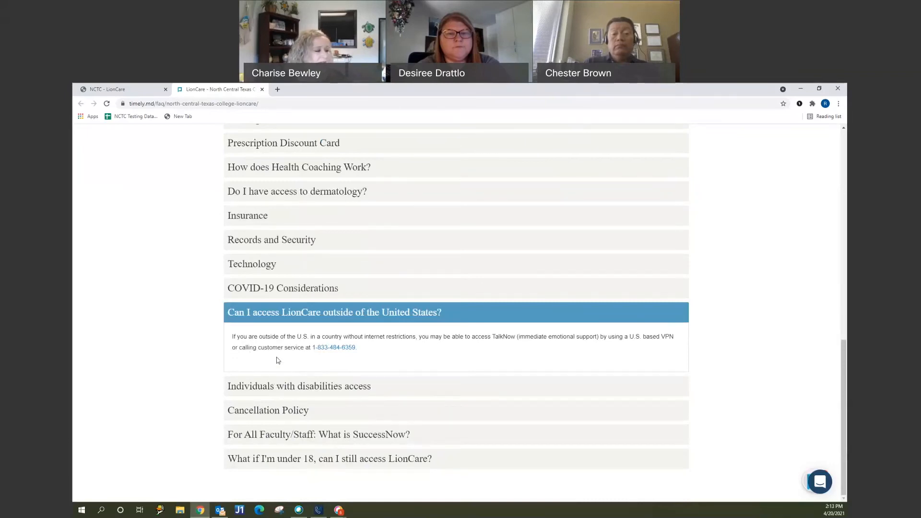
mouse_move(284, 358)
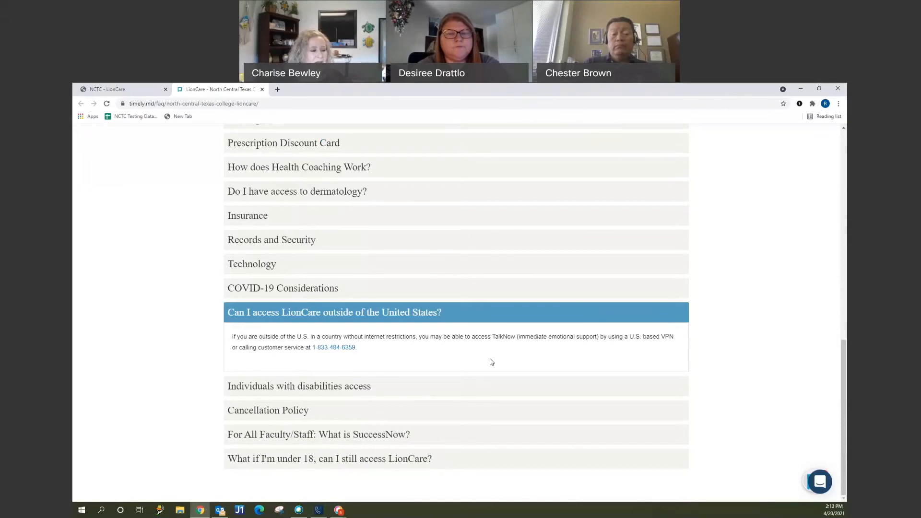
mouse_move(443, 356)
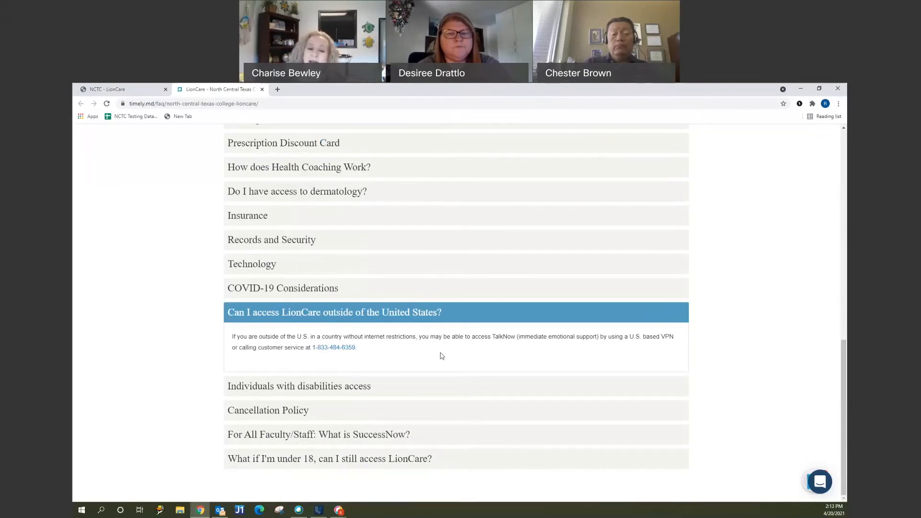
mouse_move(422, 359)
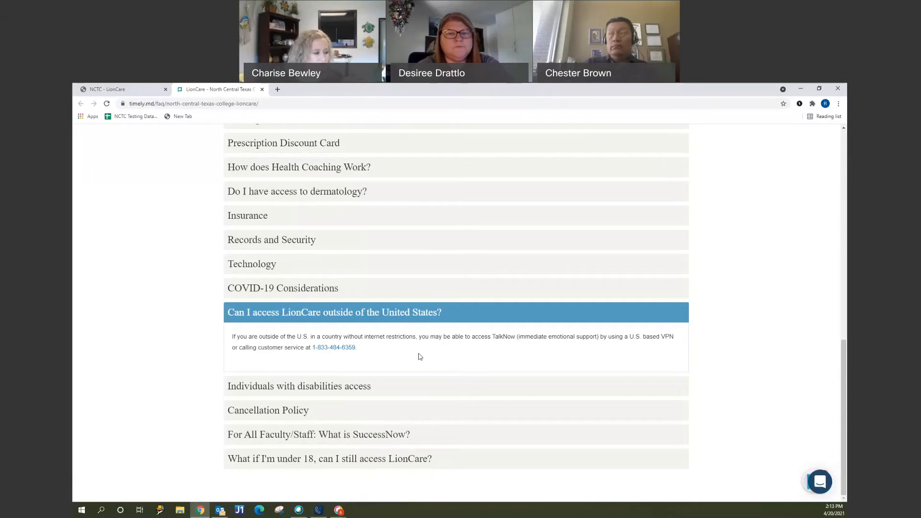
mouse_move(316, 376)
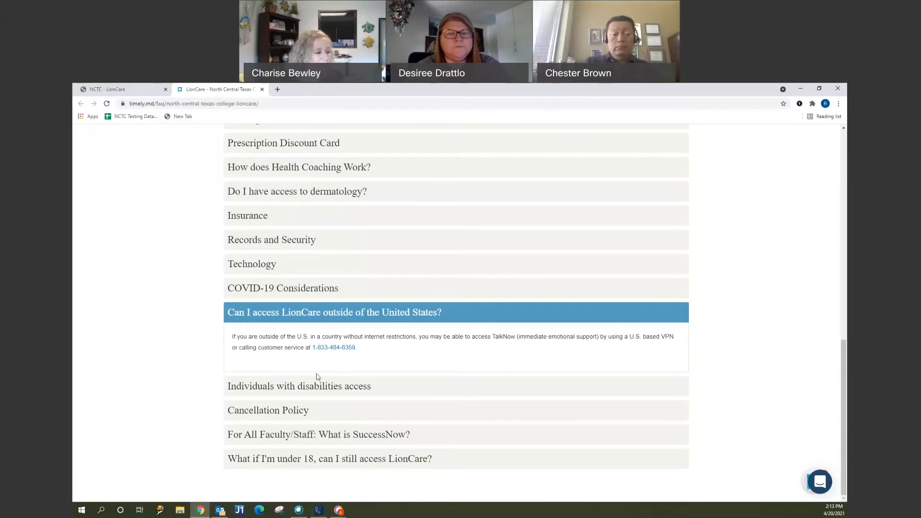
- Expand the answer on app and website access for individuals with disabilities
click(300, 386)
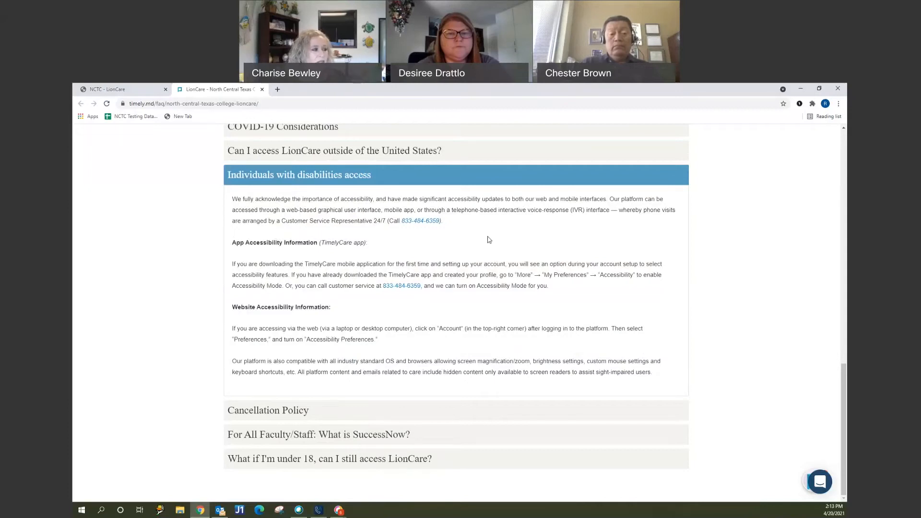
mouse_move(486, 236)
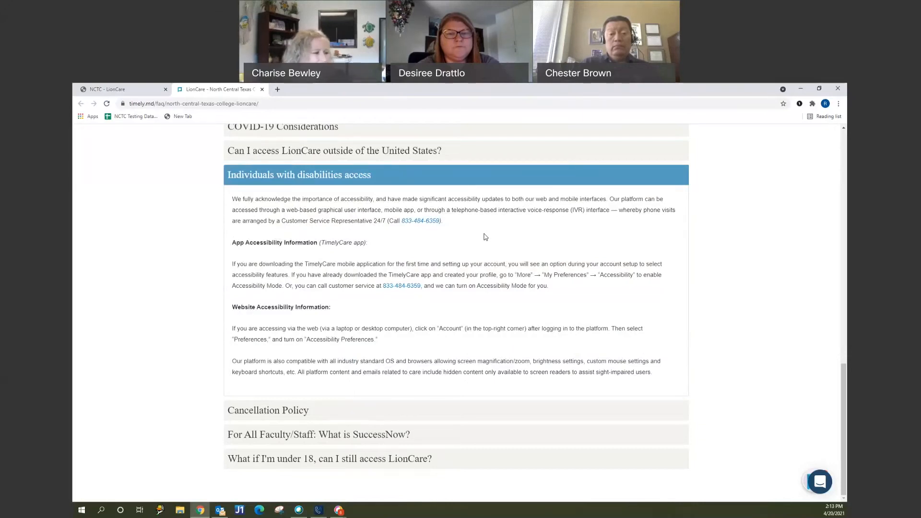
mouse_move(495, 230)
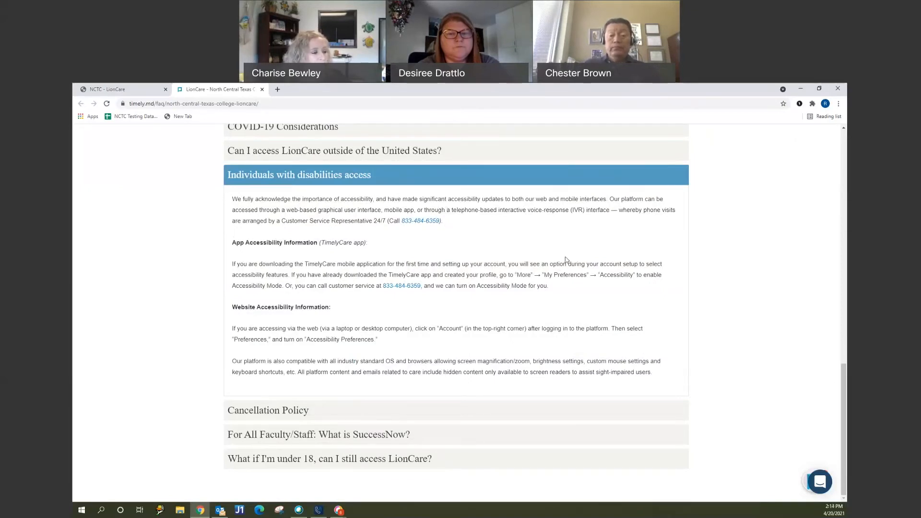
mouse_move(439, 254)
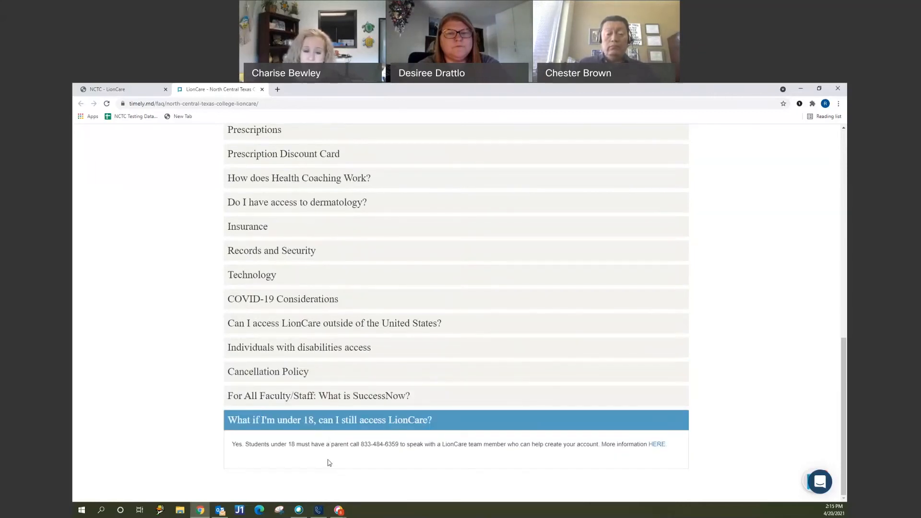
mouse_move(369, 454)
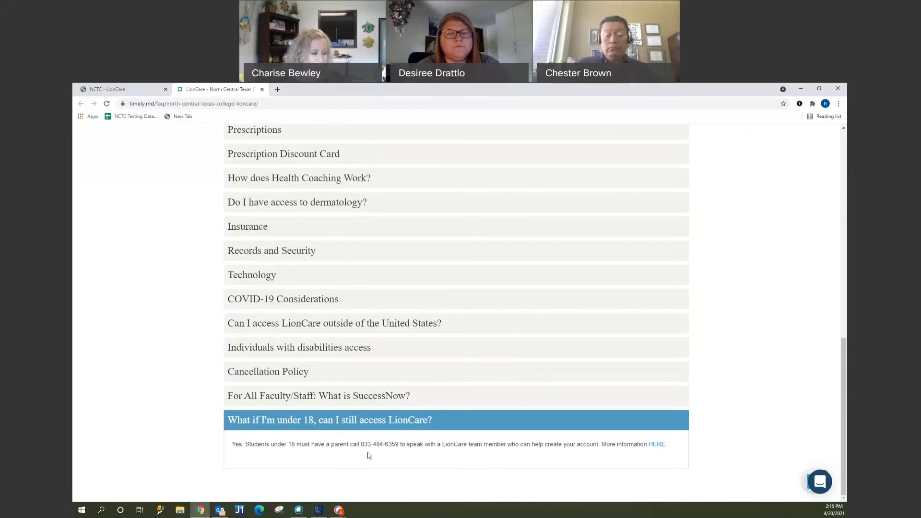
mouse_move(405, 459)
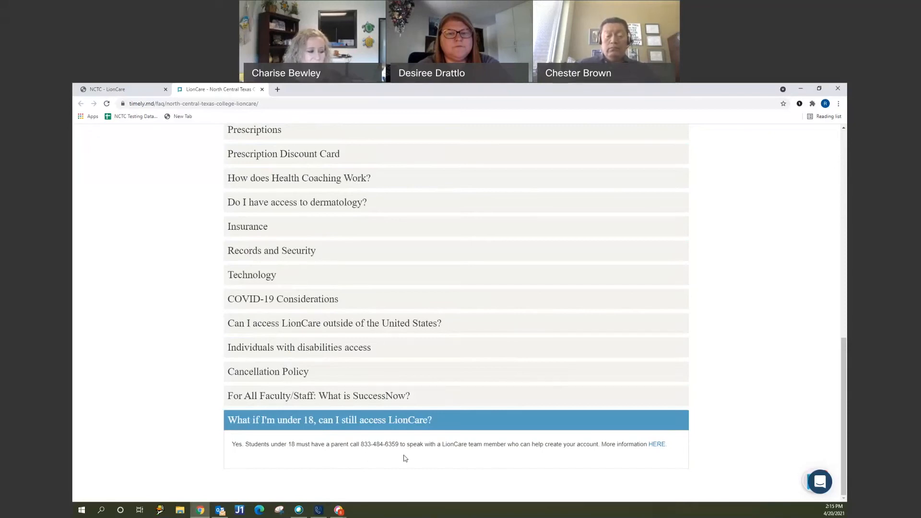
mouse_move(455, 460)
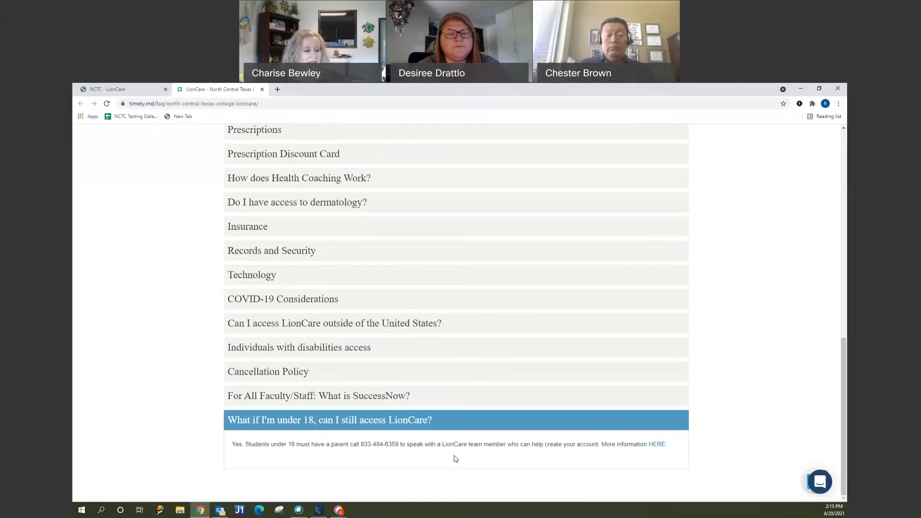
mouse_move(584, 441)
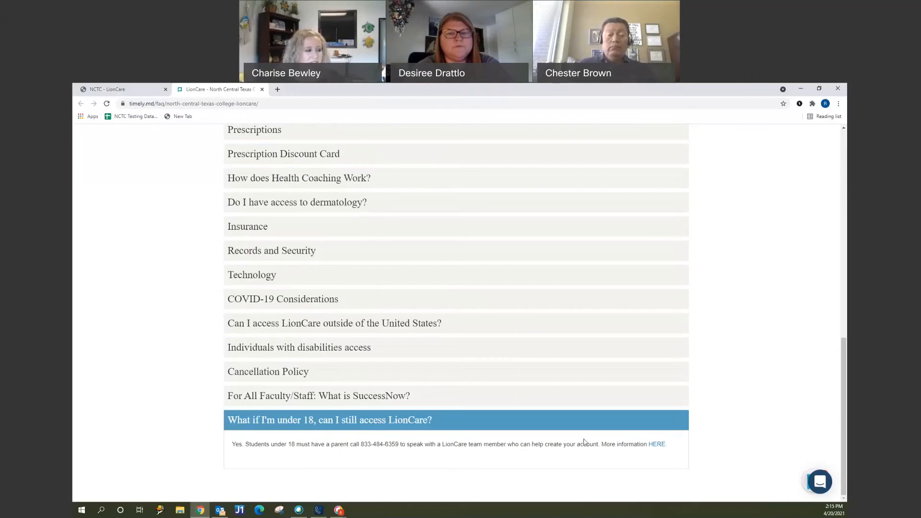
scroll(up, 3)
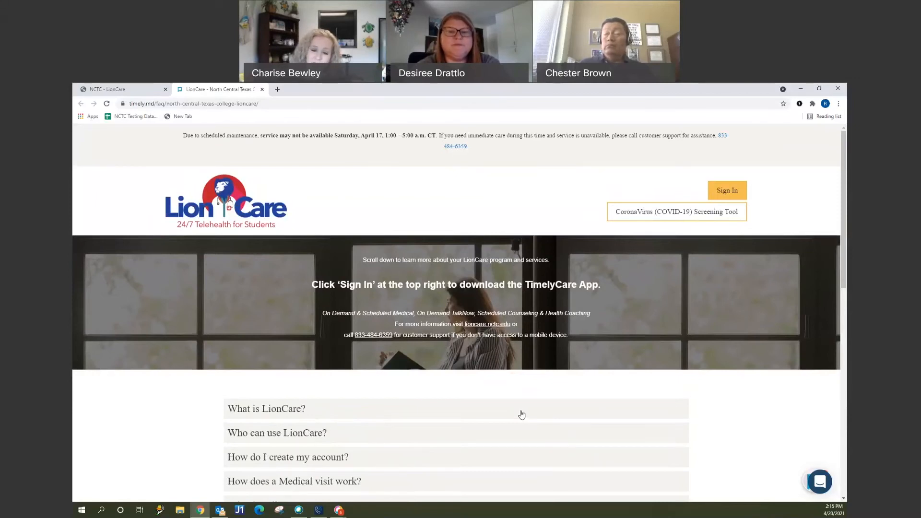
mouse_move(510, 407)
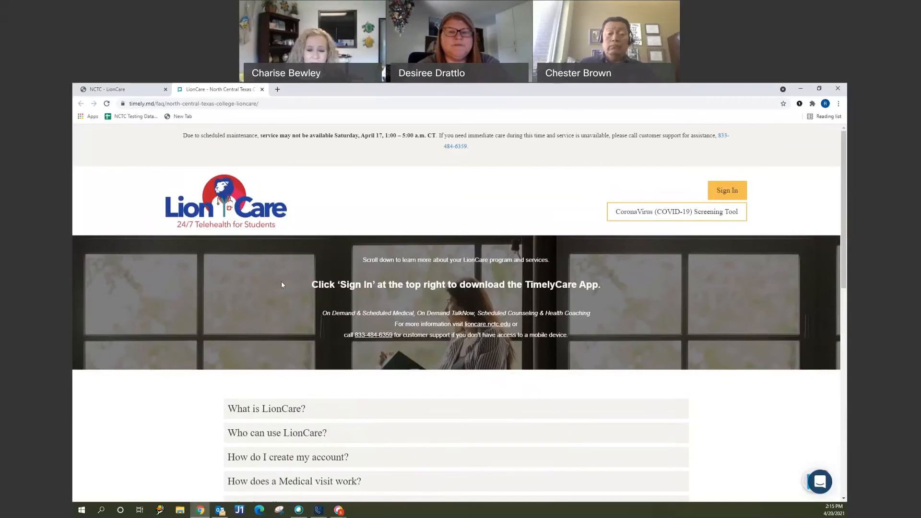
mouse_move(244, 293)
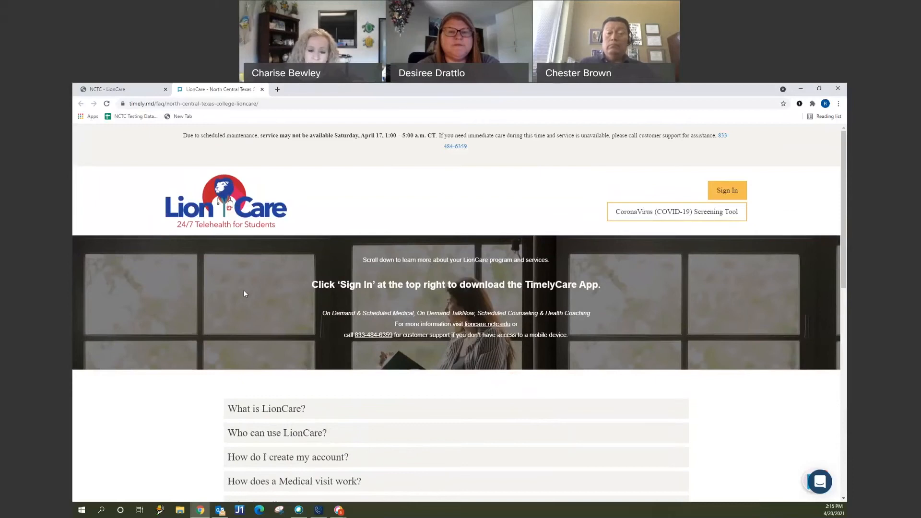
mouse_move(241, 284)
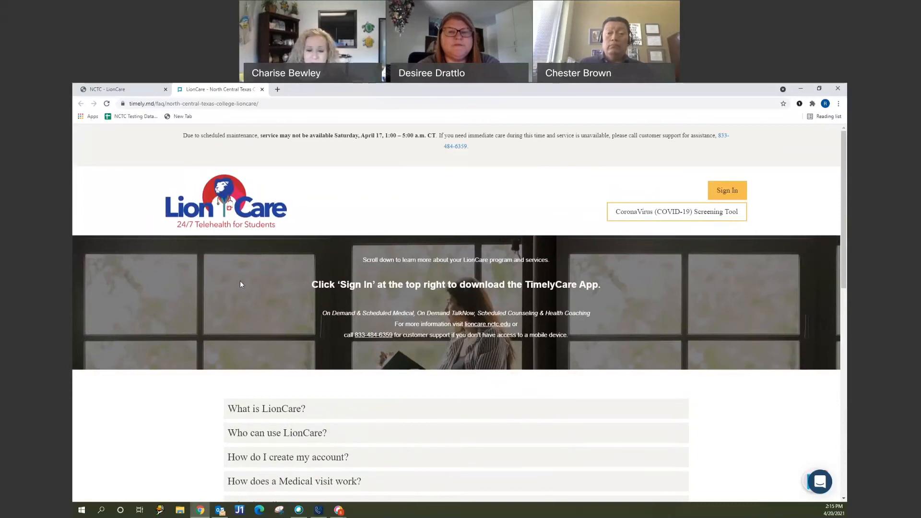
mouse_move(240, 289)
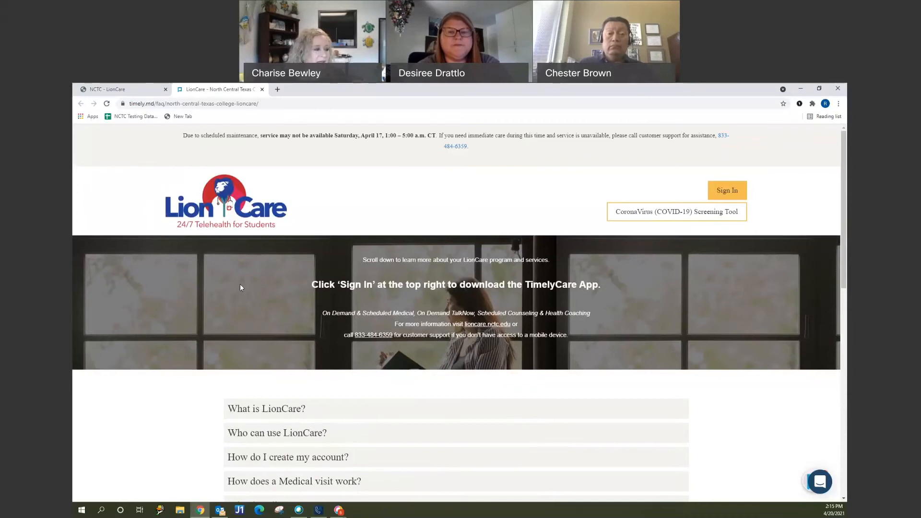
mouse_move(232, 306)
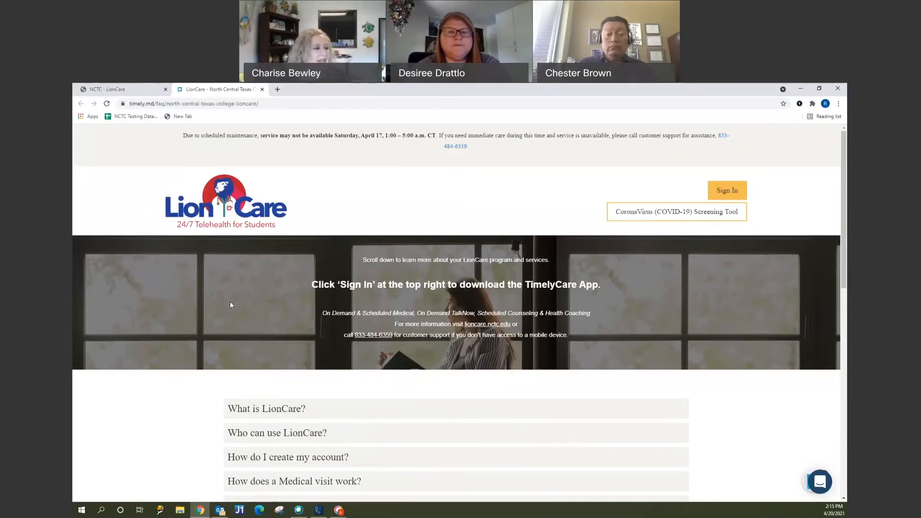
mouse_move(357, 199)
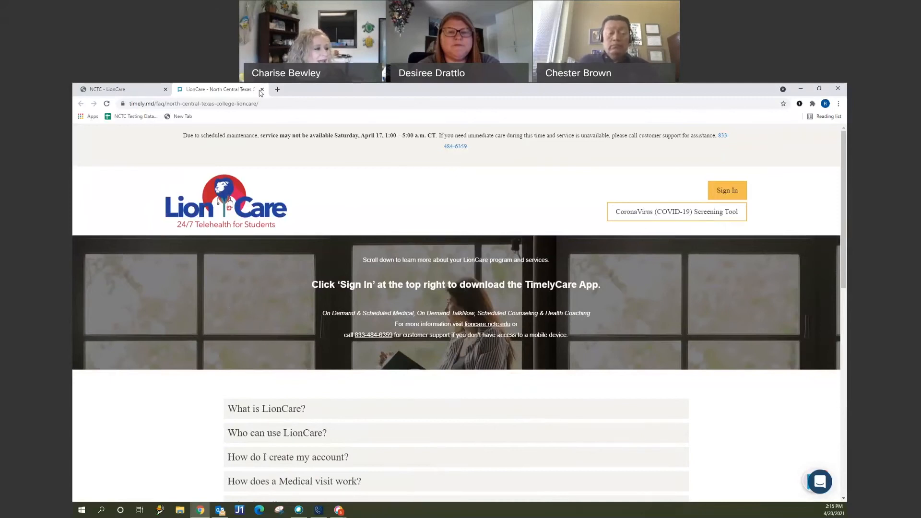
click(260, 90)
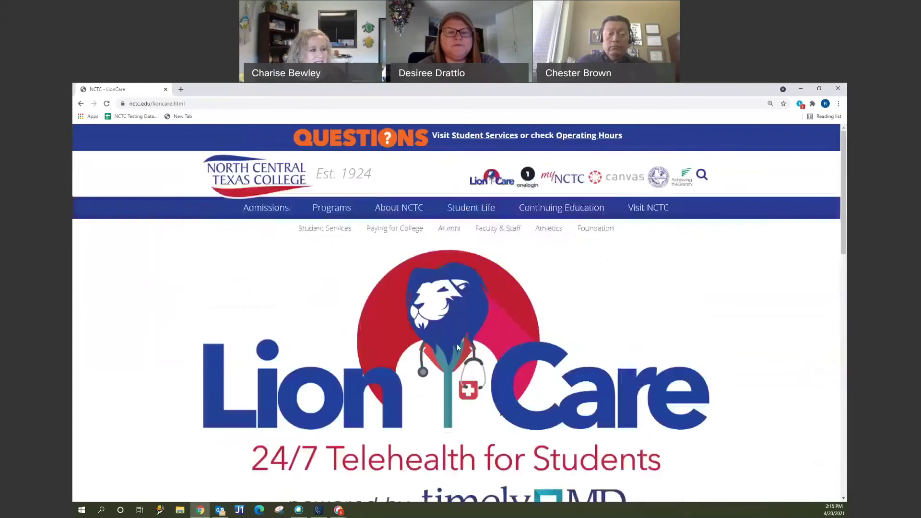
mouse_move(288, 345)
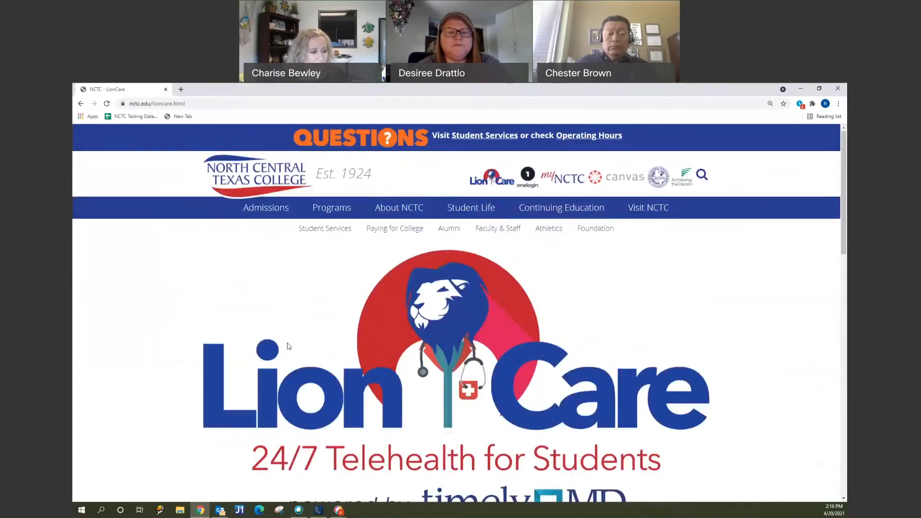
mouse_move(393, 327)
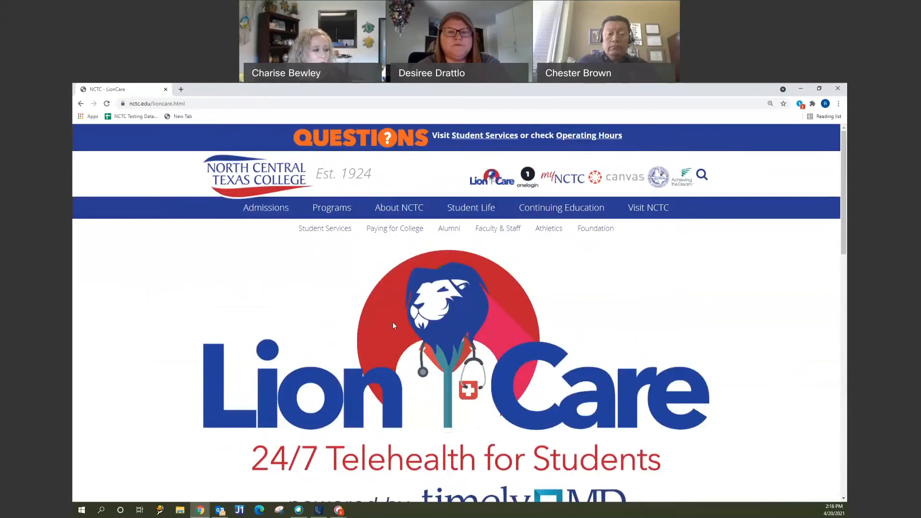
scroll(down, 3)
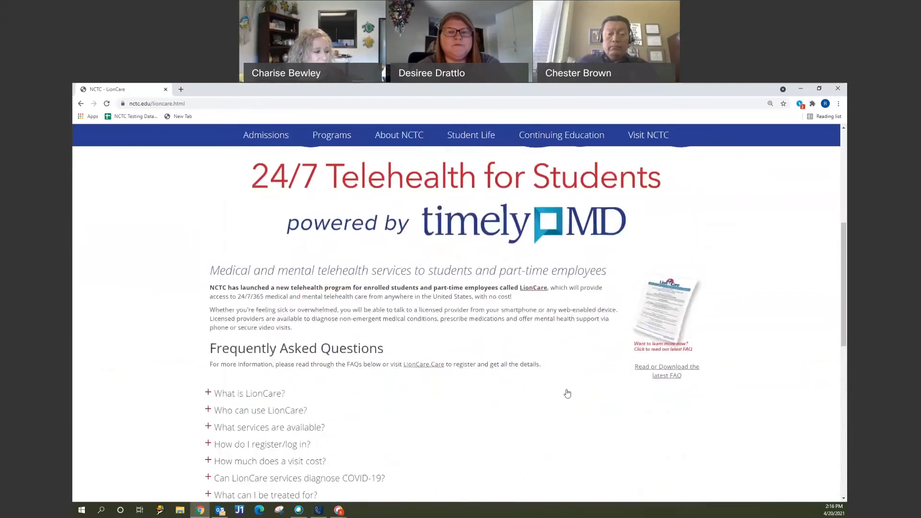
scroll(up, 3)
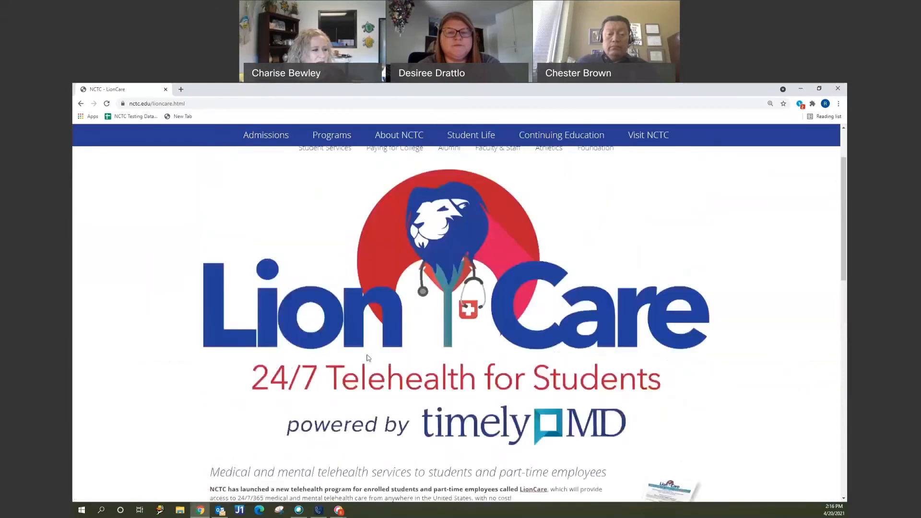
scroll(up, 3)
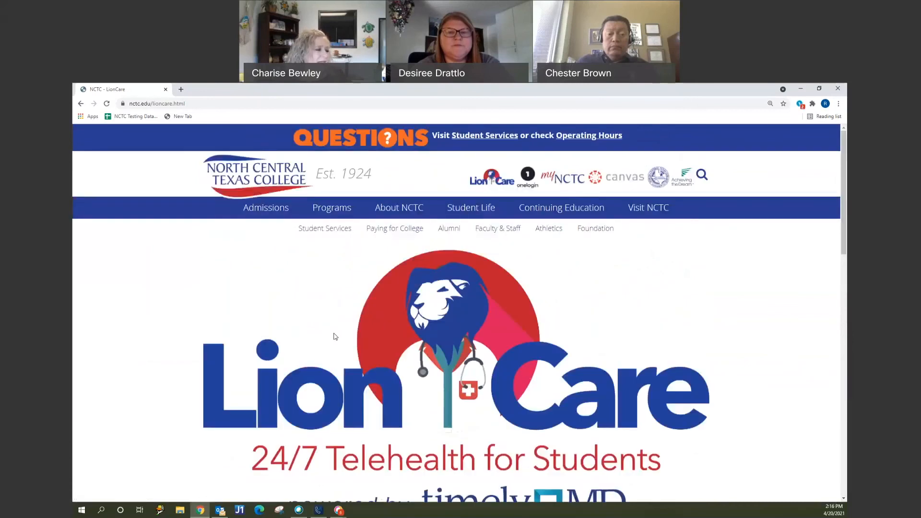
scroll(down, 3)
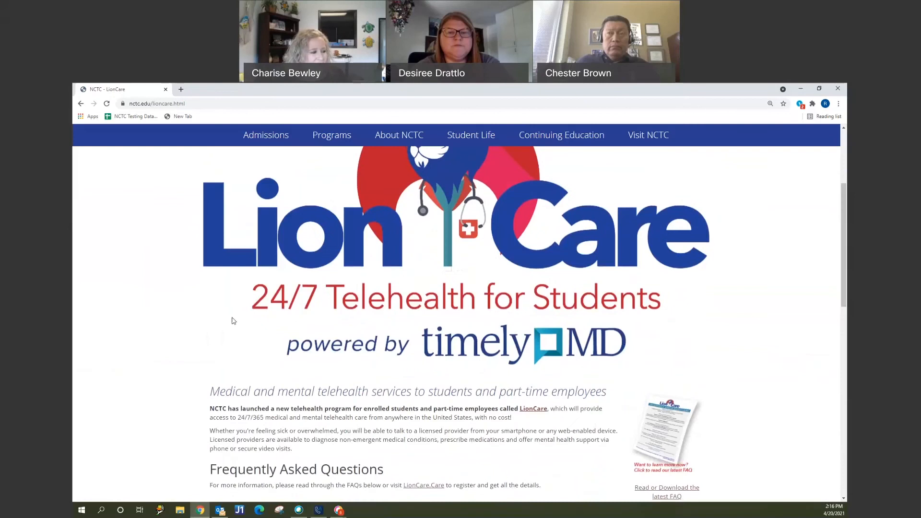
scroll(up, 3)
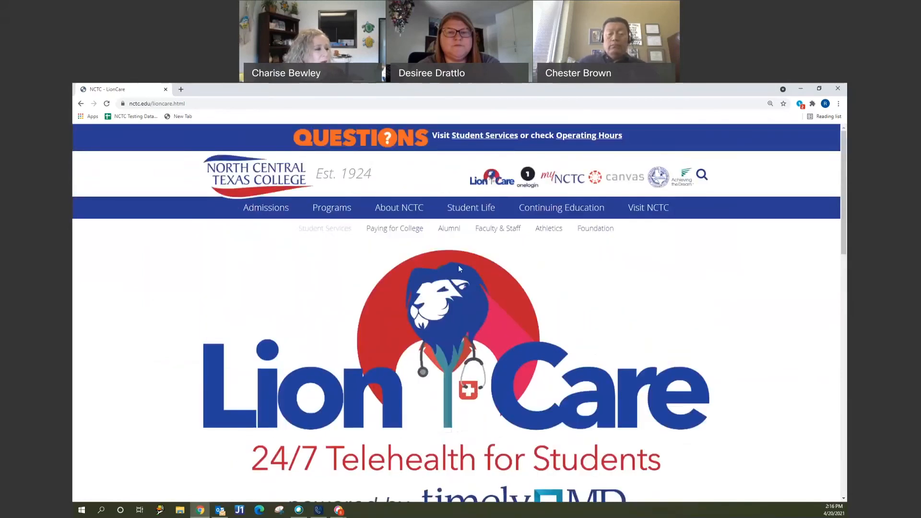
scroll(down, 3)
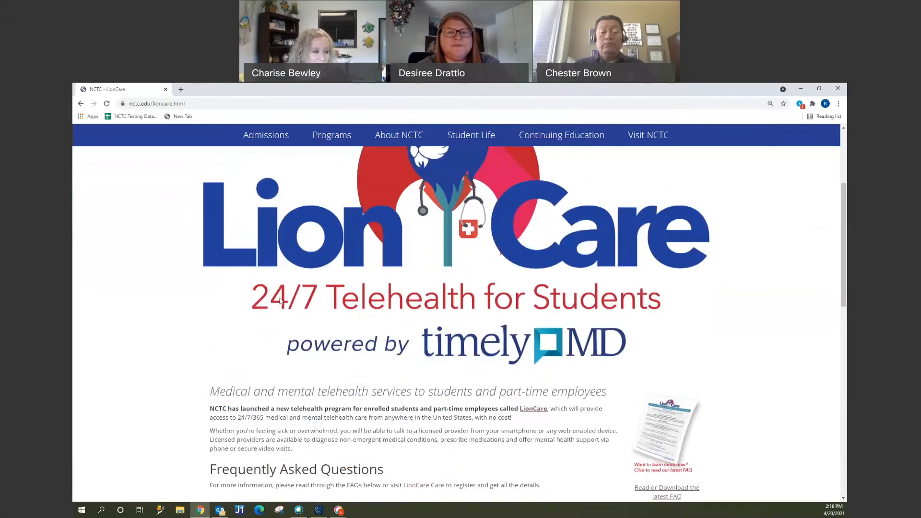
mouse_move(215, 302)
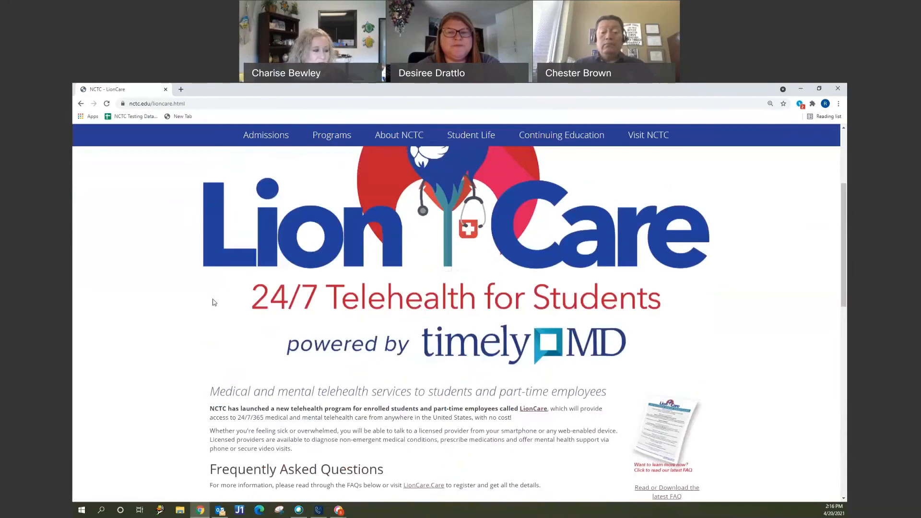
mouse_move(215, 297)
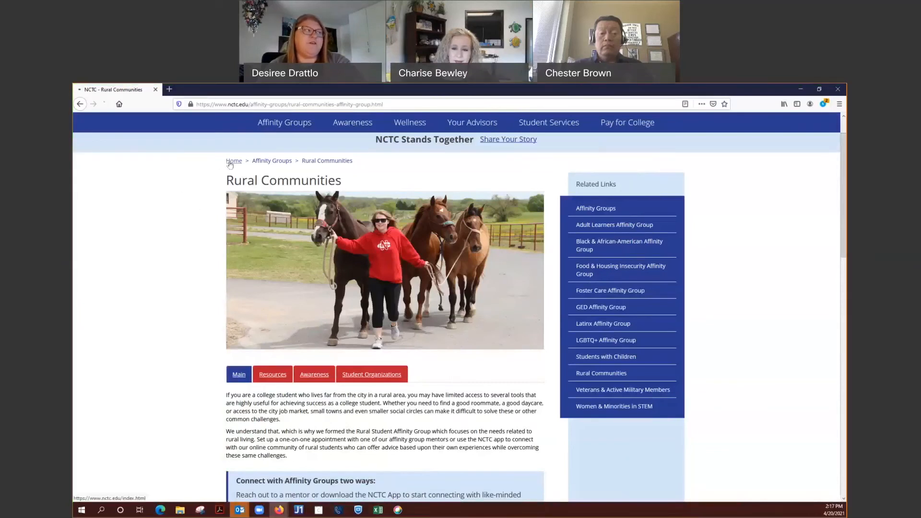
- Navigate Student Services > Counseling & Advising > Affinity Groups back to the Rural Communities page
click(233, 161)
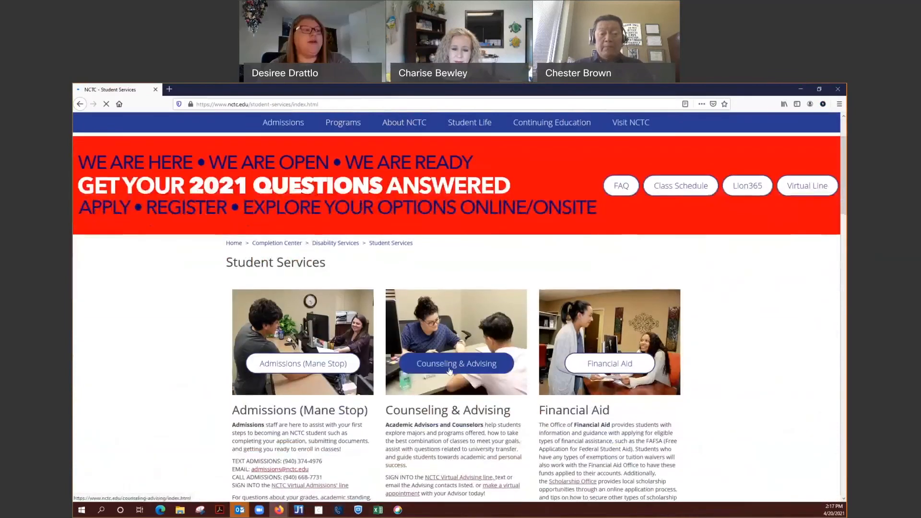
click(457, 362)
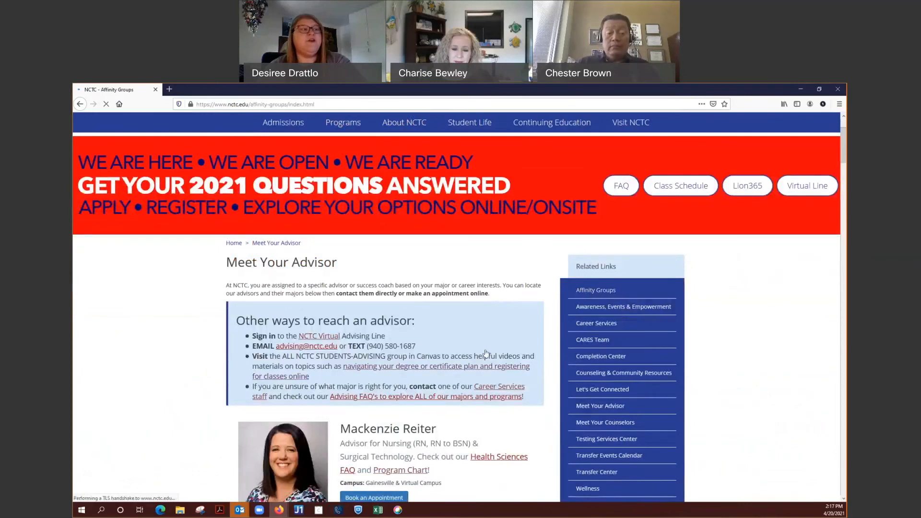
click(596, 290)
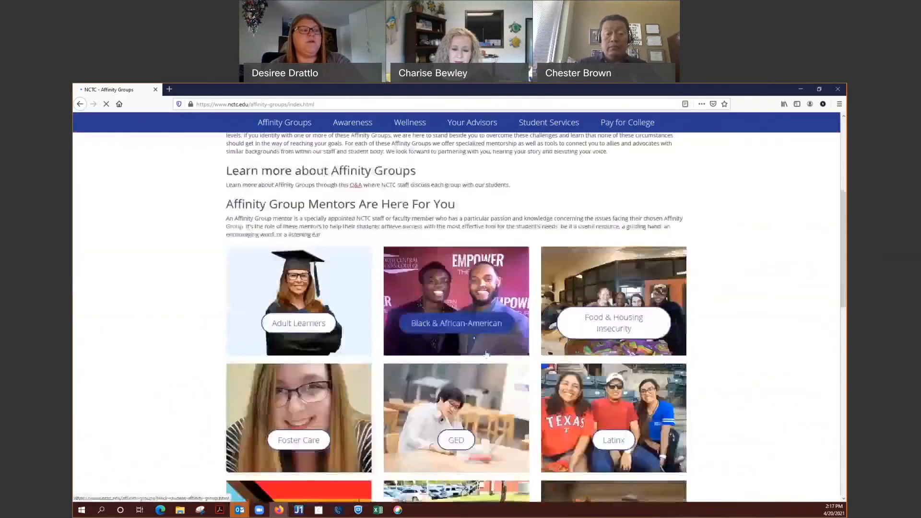
scroll(down, 3)
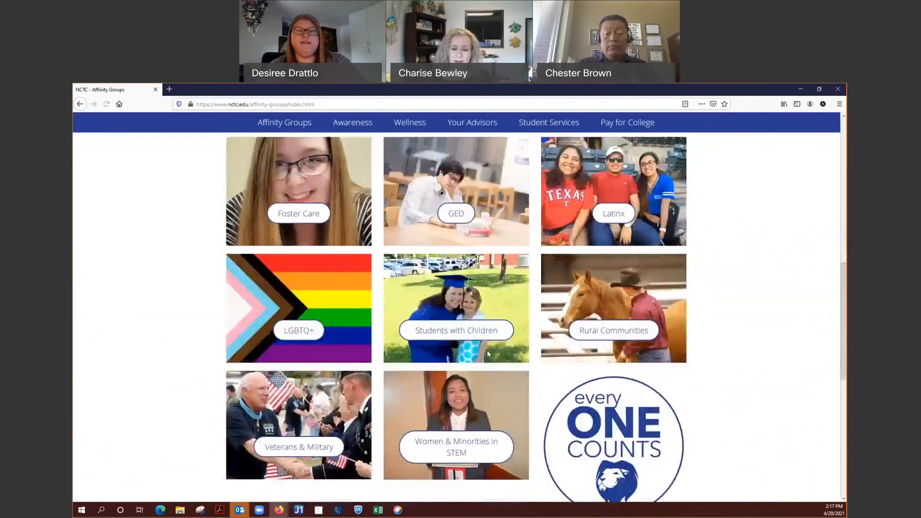
mouse_move(602, 335)
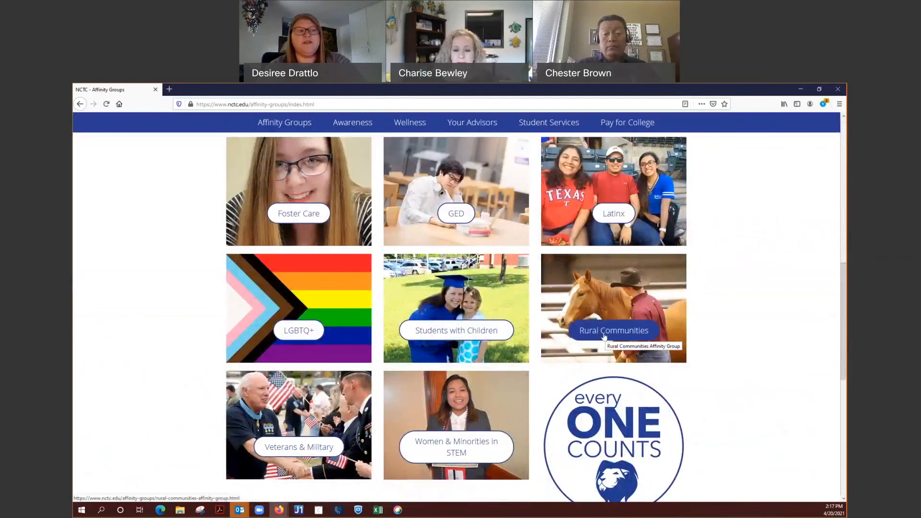
click(614, 330)
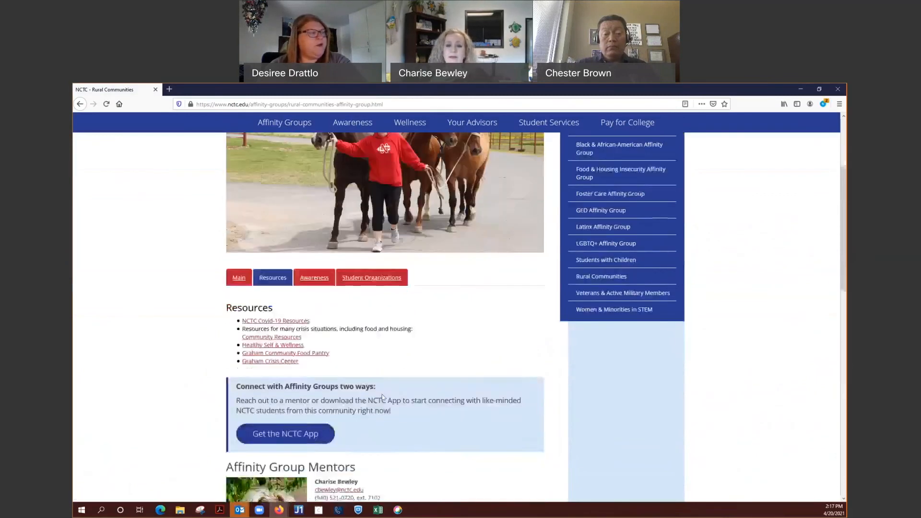
- View the Community Resource and Referral List PDF, then close its tab
click(271, 337)
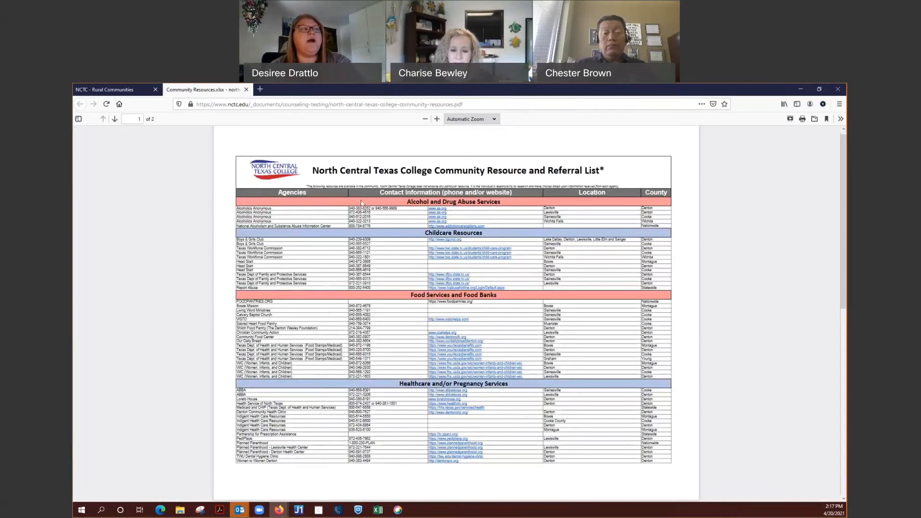
mouse_move(410, 280)
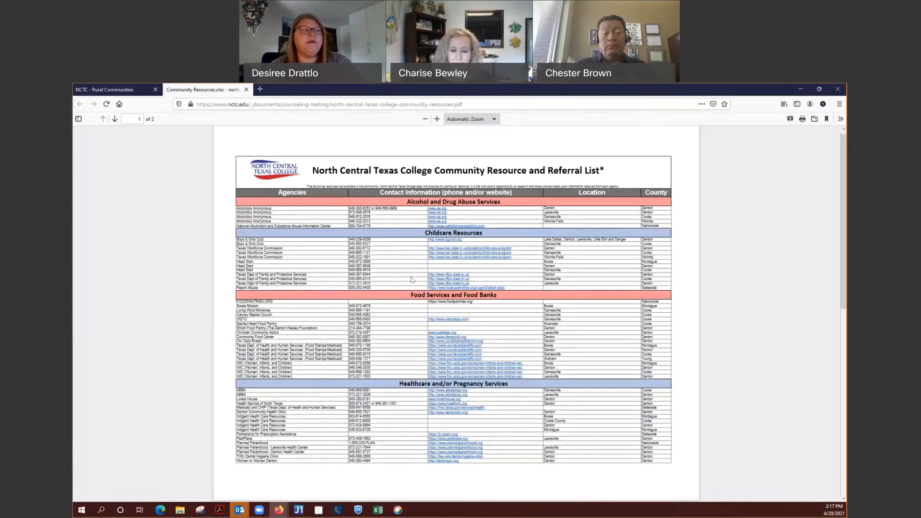
mouse_move(407, 300)
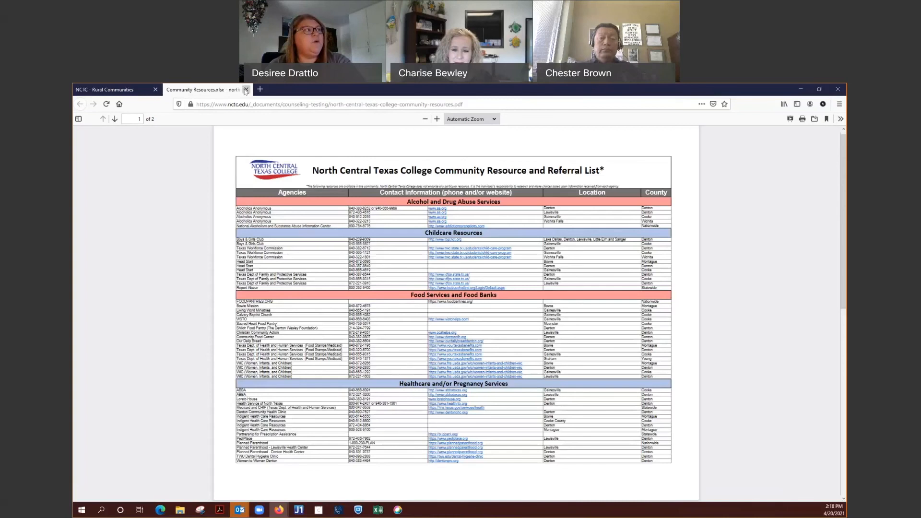
click(246, 90)
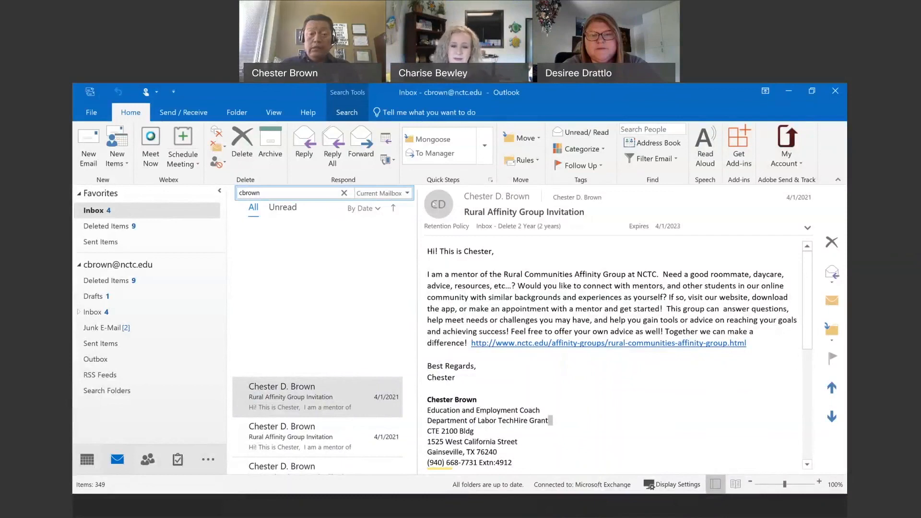
click(496, 197)
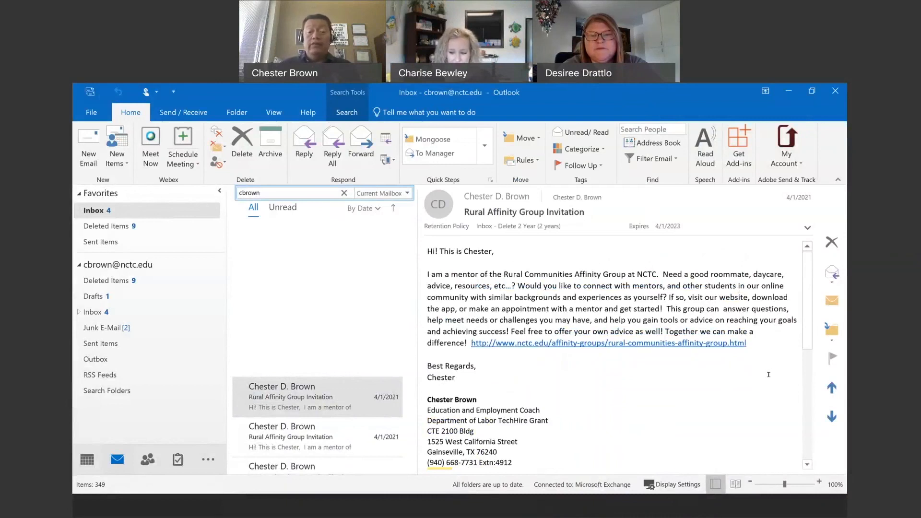
mouse_move(775, 360)
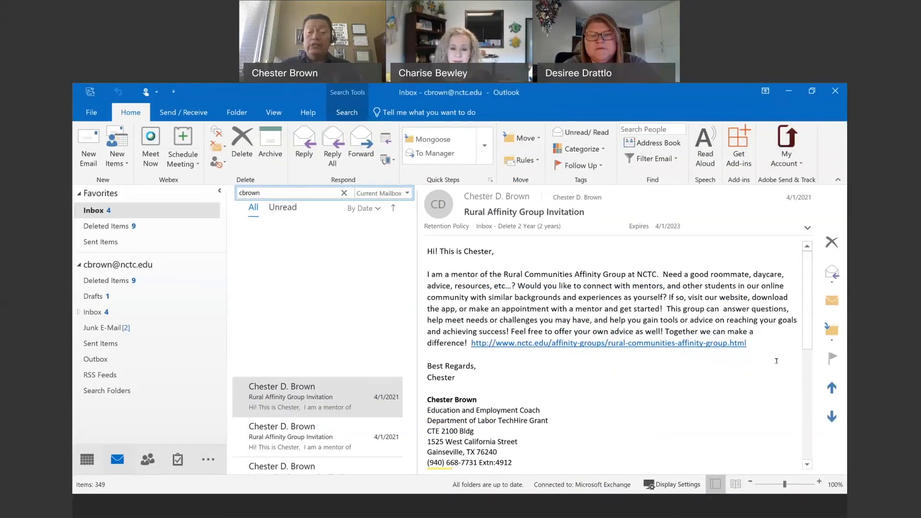
mouse_move(778, 366)
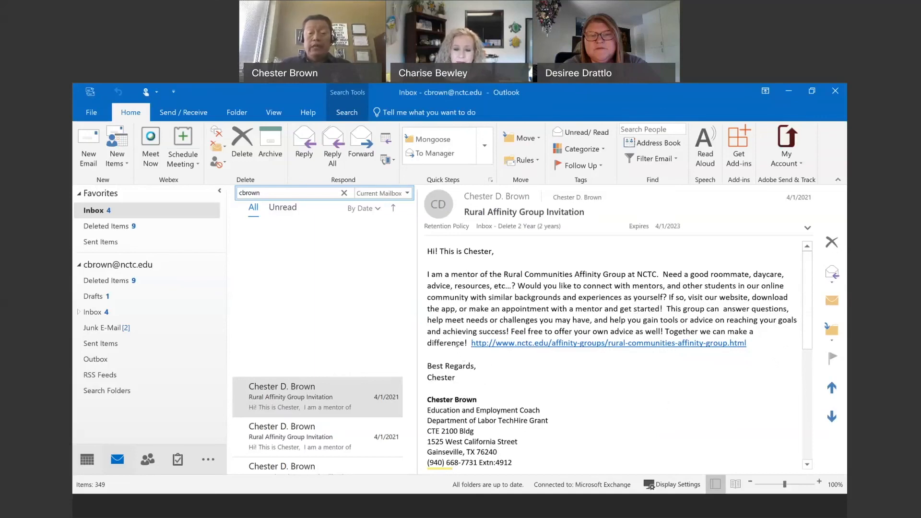
mouse_move(615, 348)
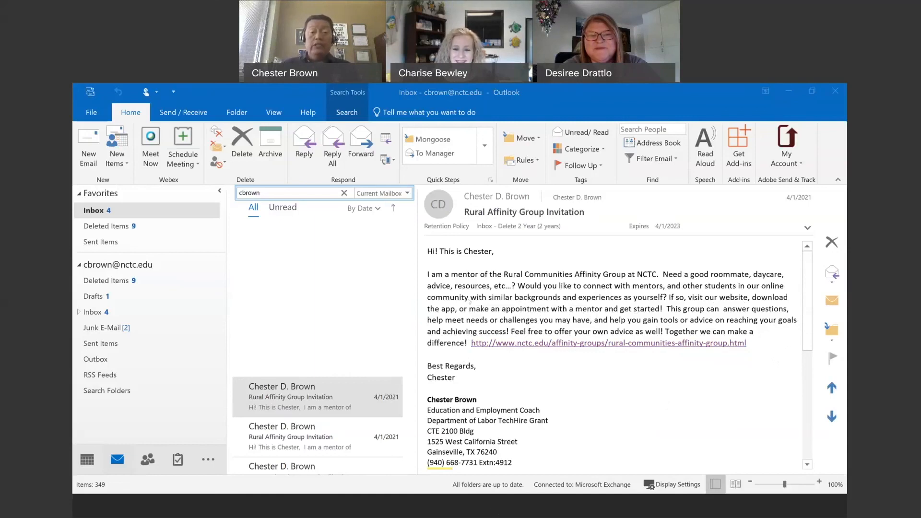
mouse_move(588, 432)
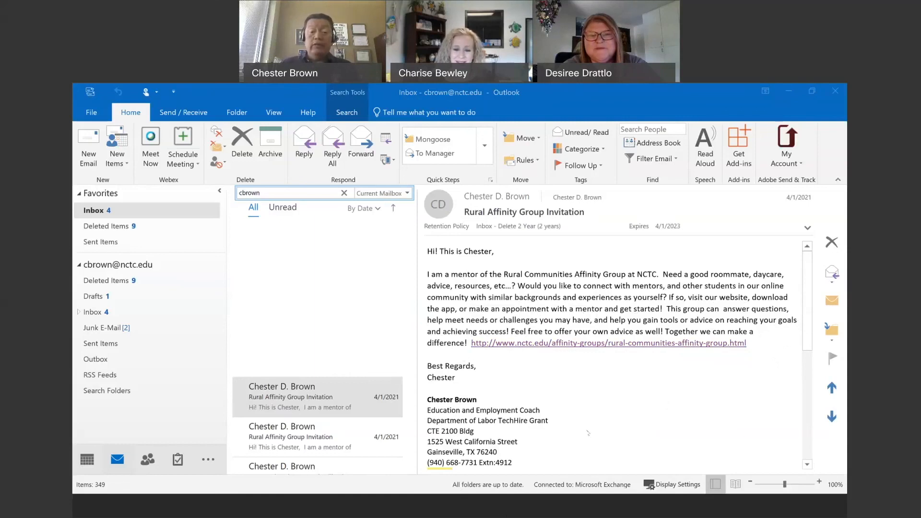
mouse_move(628, 400)
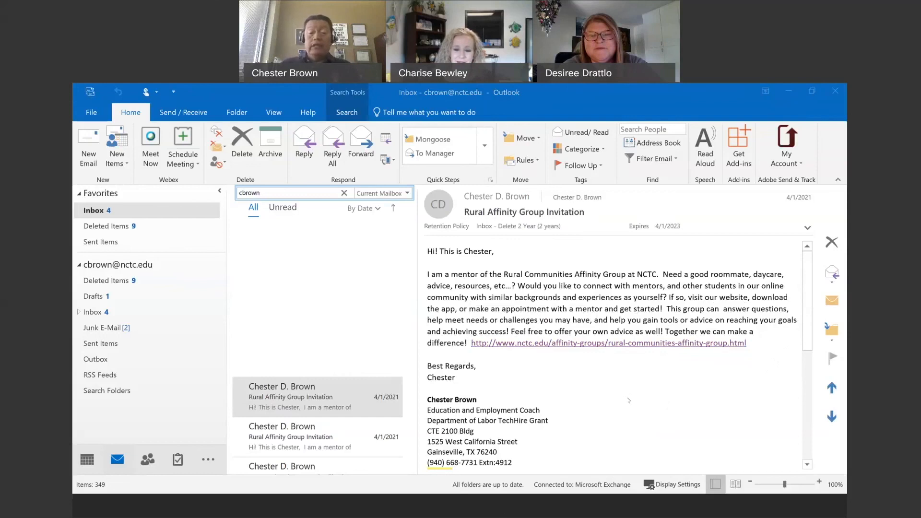